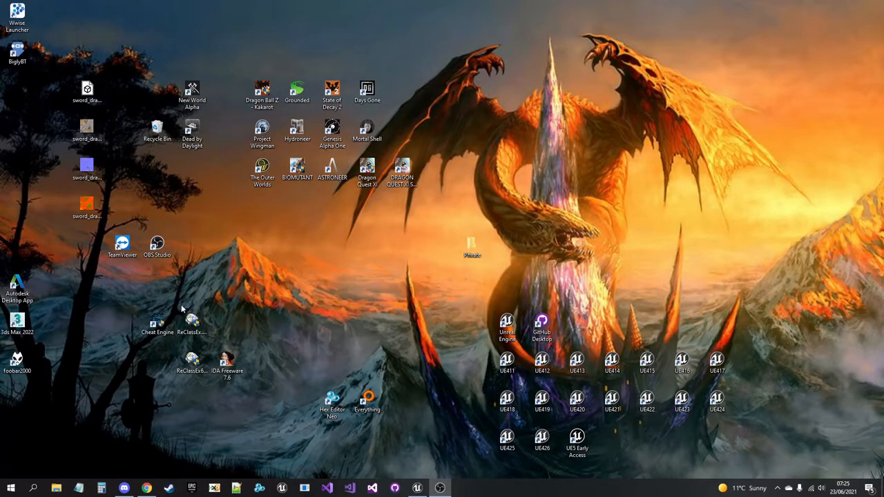
mouse_move(119, 142)
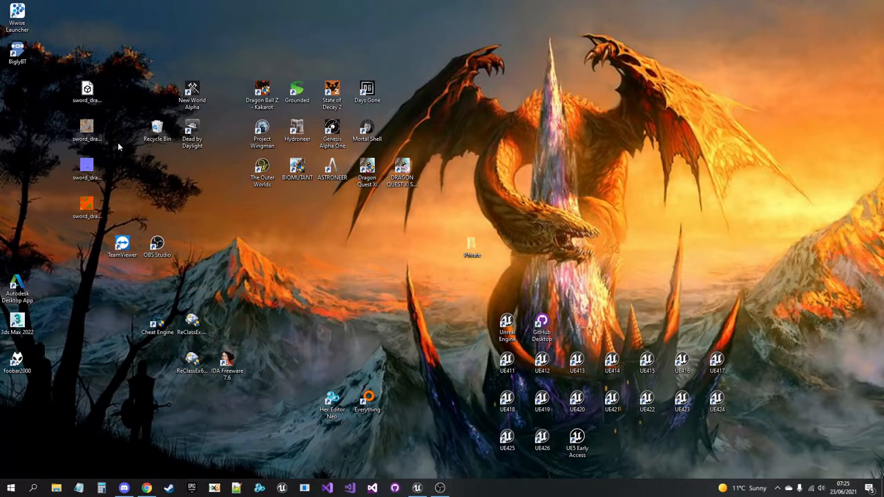
Step: Bring up a File Explorer window on the game's extracted Content files
click(87, 93)
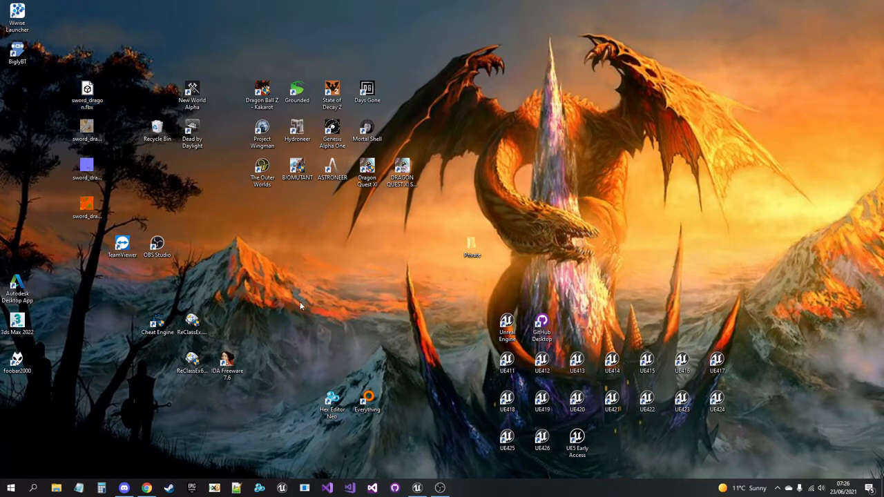
drag(301, 307, 264, 406)
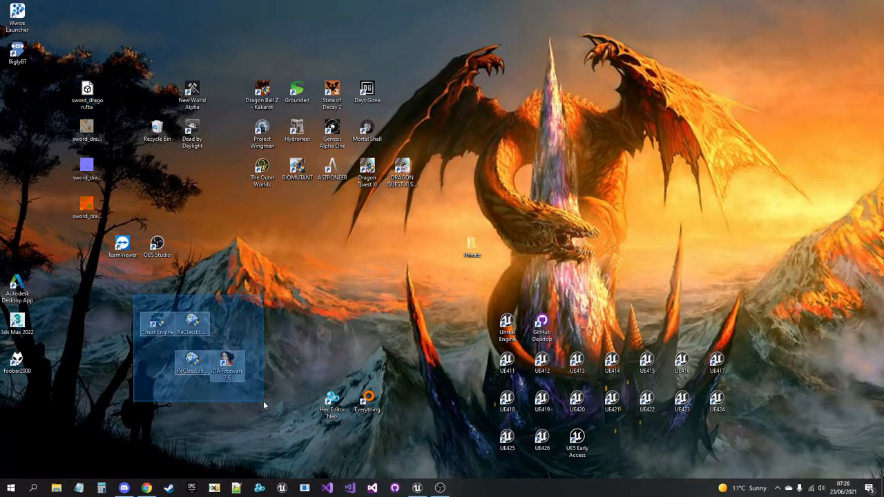
click(263, 406)
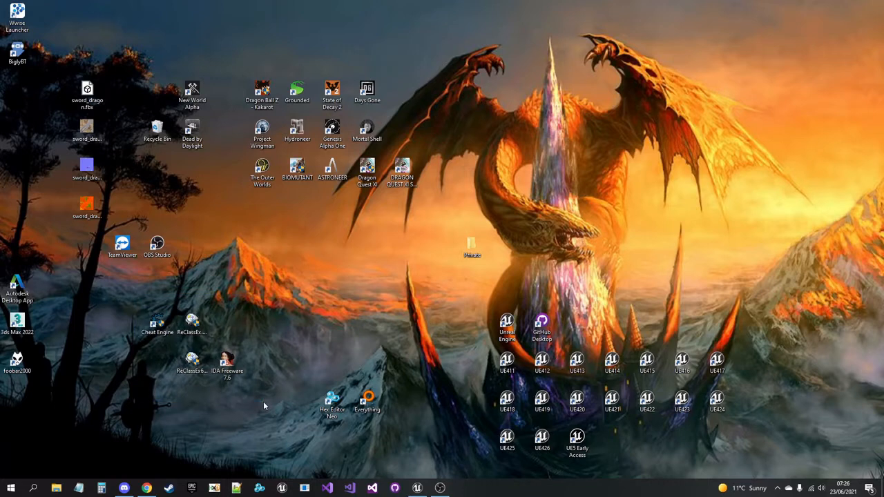
mouse_move(257, 251)
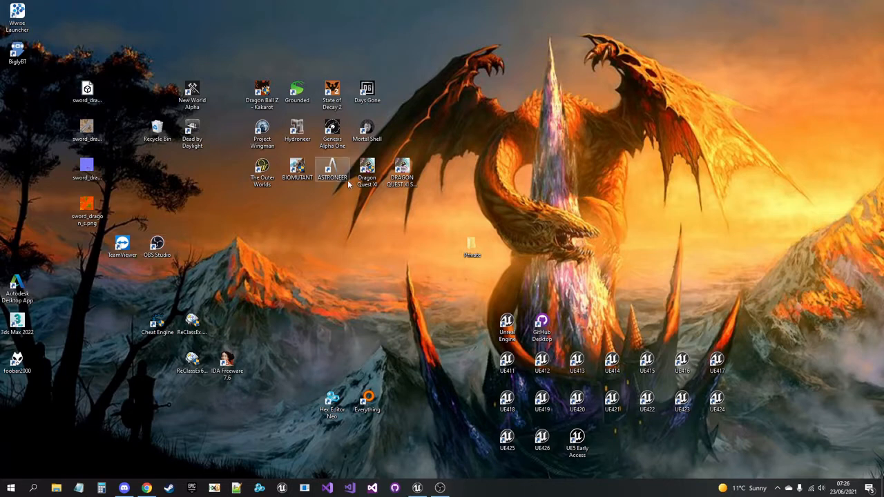
mouse_move(390, 326)
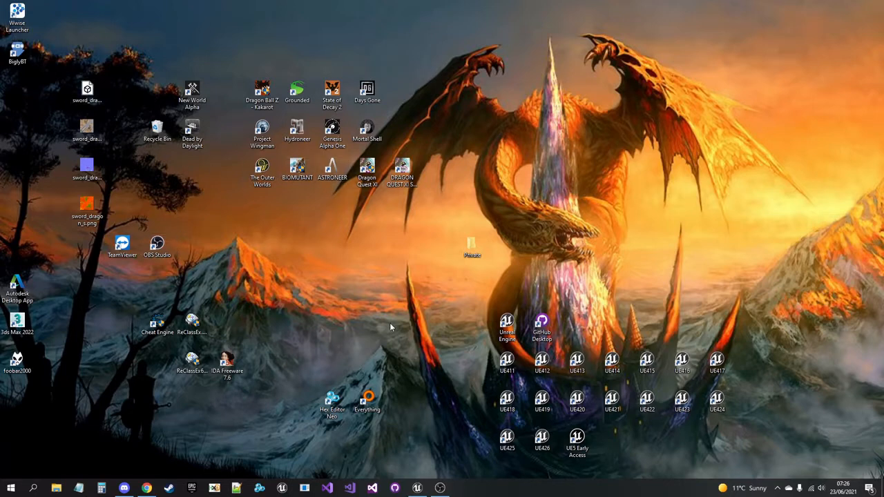
click(87, 94)
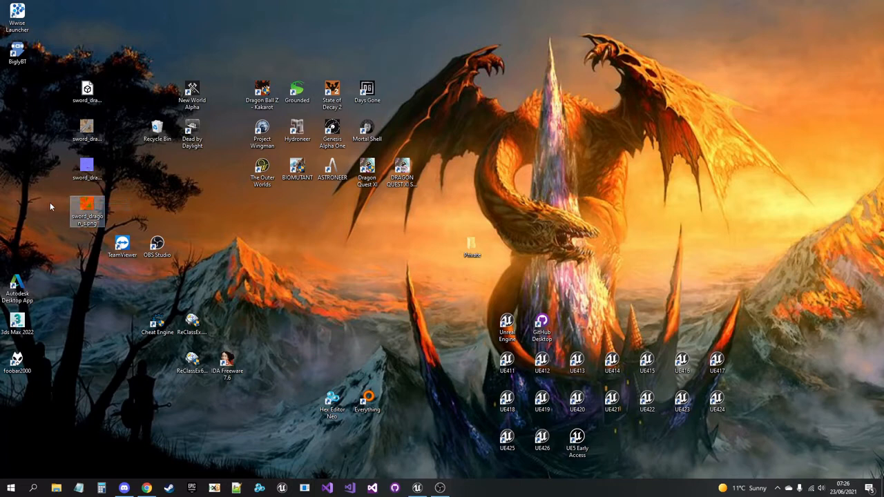
mouse_move(49, 213)
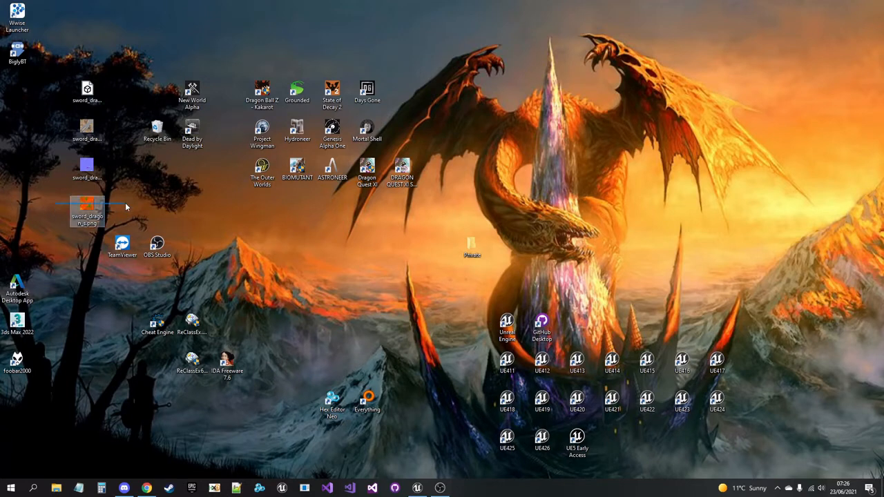
mouse_move(66, 204)
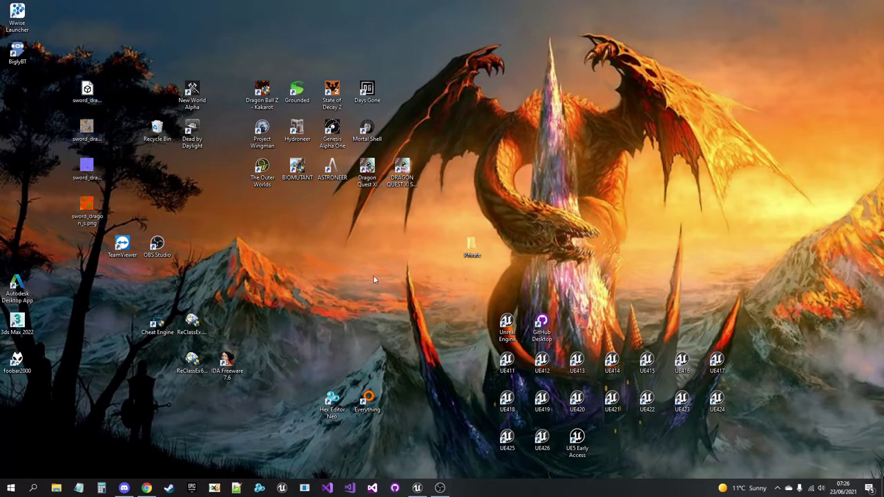
mouse_move(158, 165)
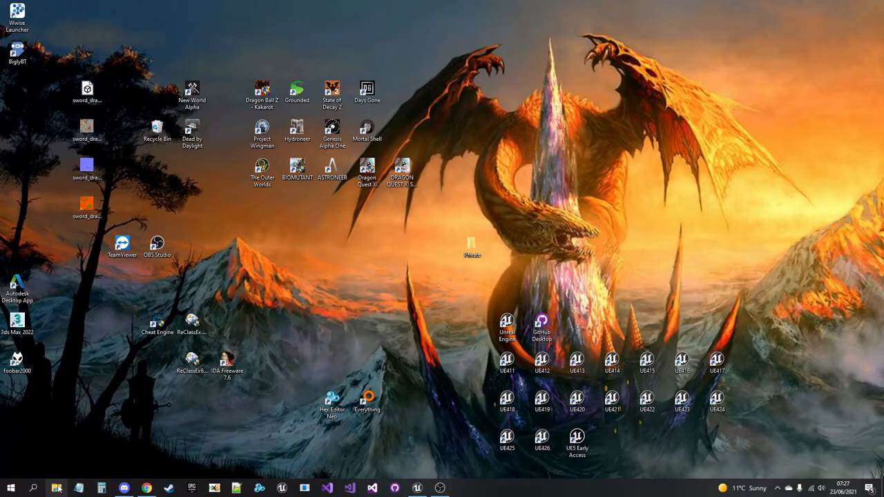
click(57, 489)
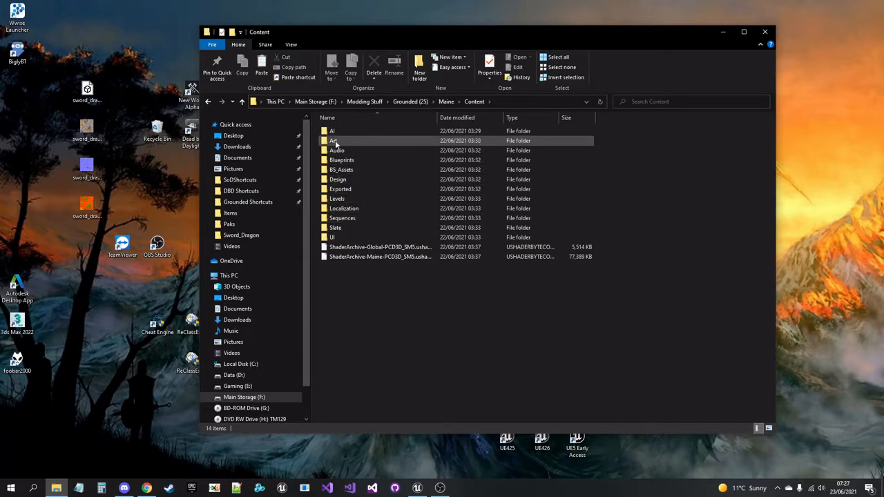
Step: Browse Art > Items > Weapons > LavaBlade01 and load SM_LavaBlade01.uasset in Asset Editor
double_click(332, 140)
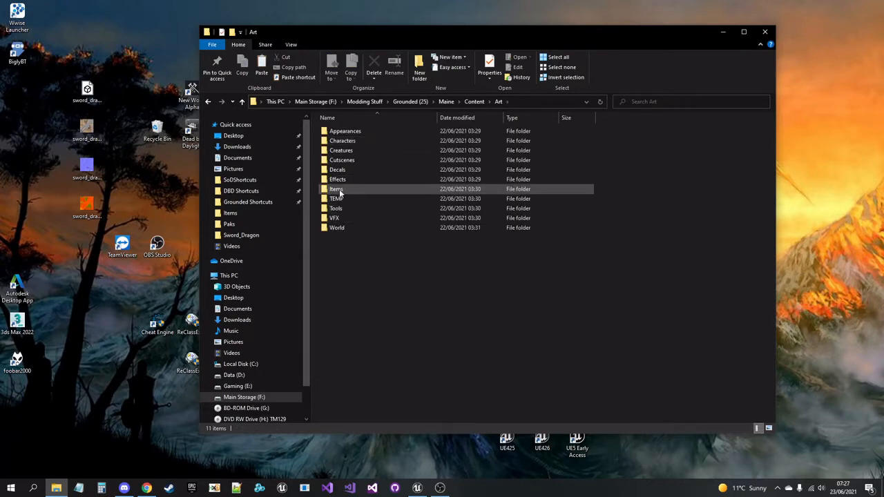
double_click(335, 188)
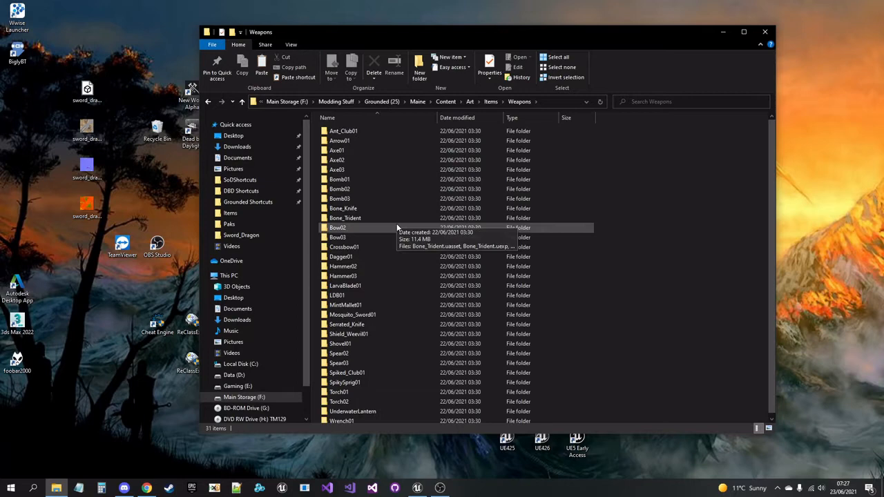
double_click(345, 284)
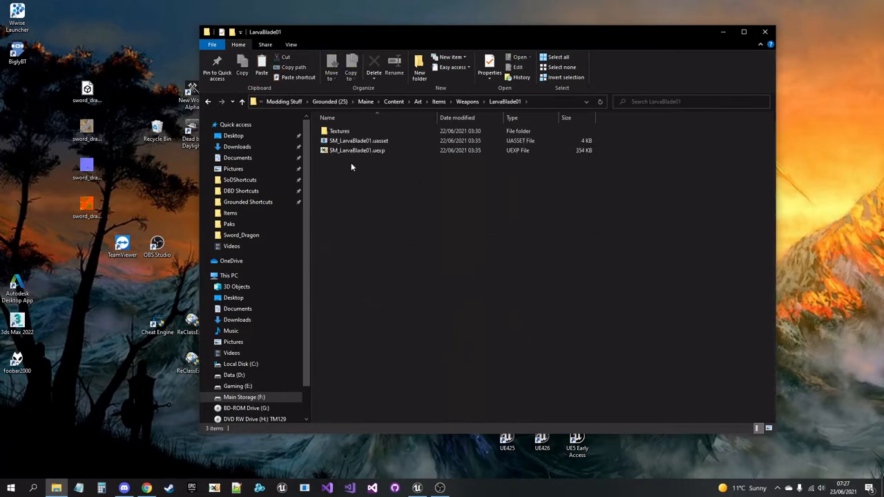
double_click(359, 141)
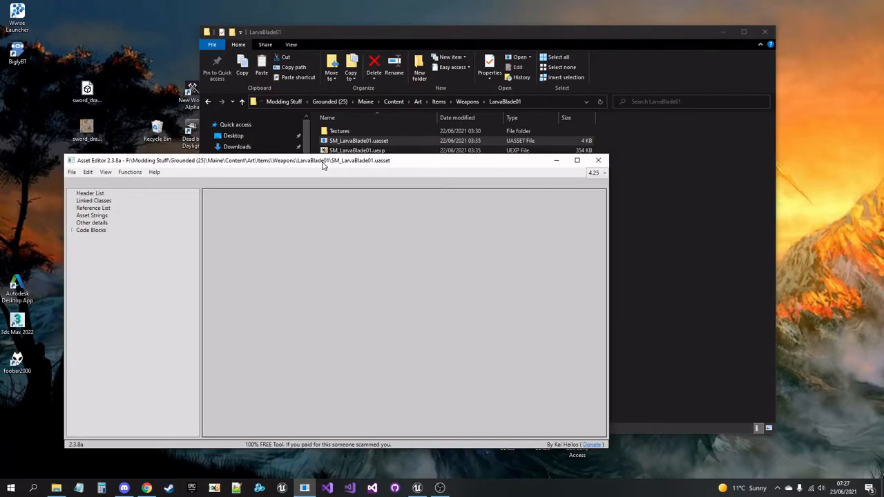
Step: Expand StaticMesh > StaticMaterials to reveal the MI_LavaBlade01_Equip material import path
drag(322, 160, 351, 165)
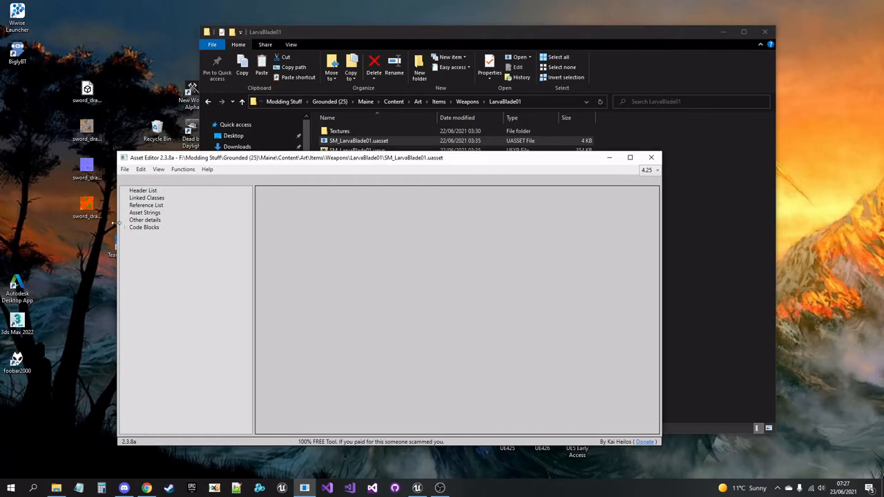
click(144, 227)
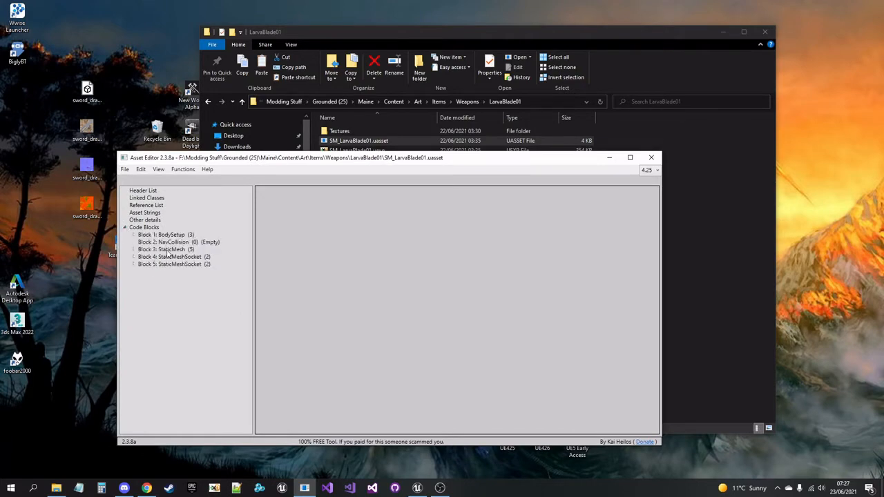
click(163, 248)
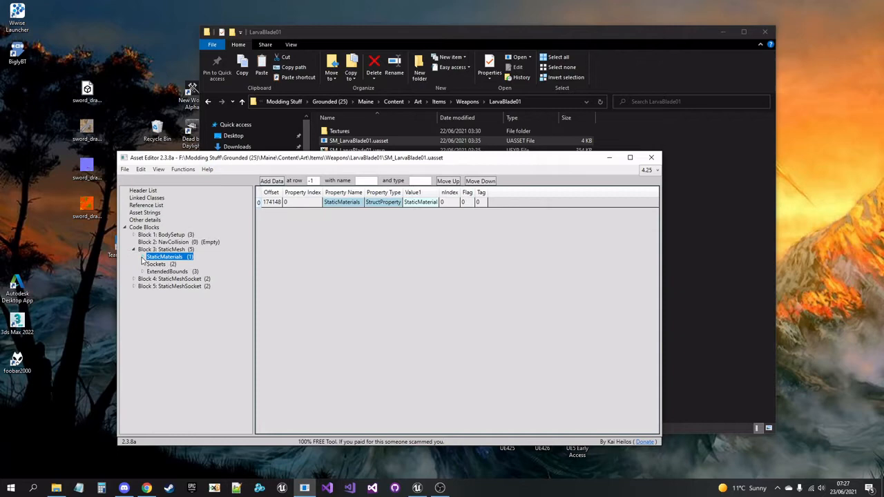
click(165, 255)
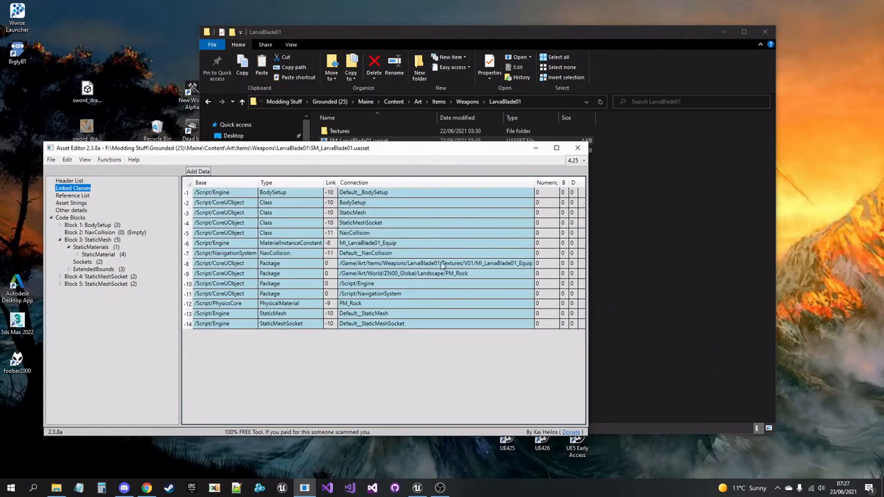
click(387, 262)
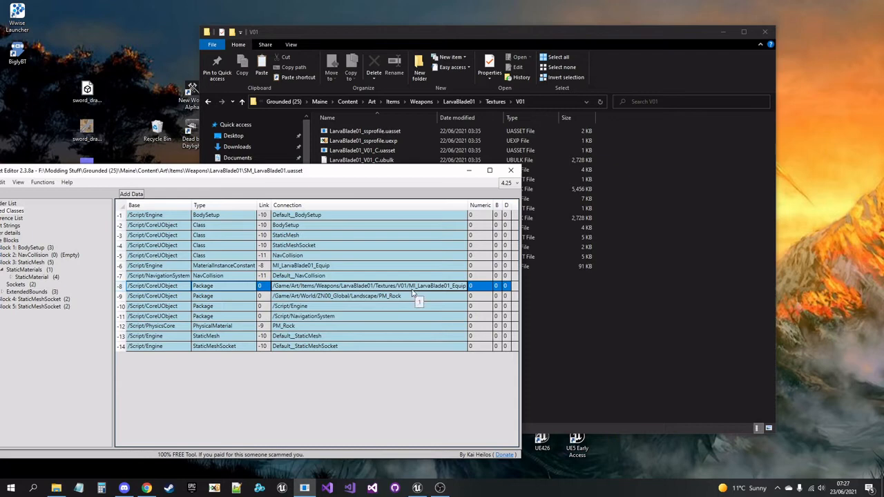
mouse_move(409, 293)
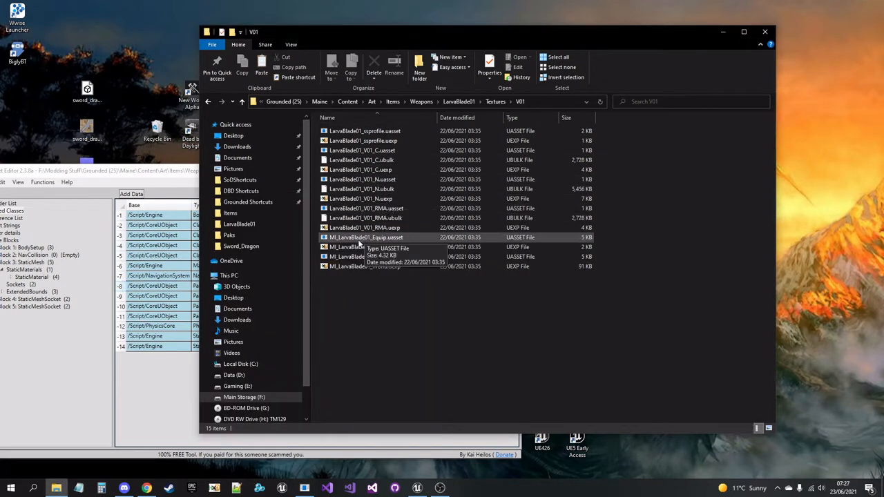
Step: Load MI_LavaBlade01_Equip in Asset Editor and expand its TextureParameterValues list
click(366, 238)
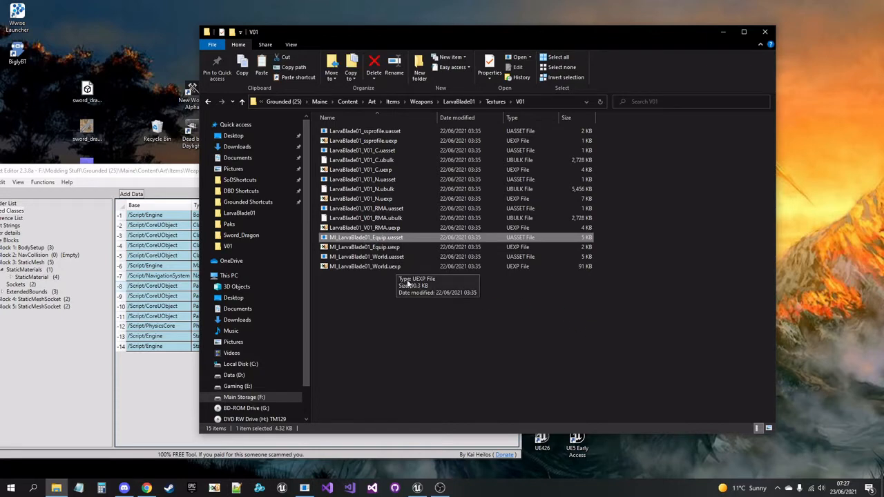
double_click(366, 238)
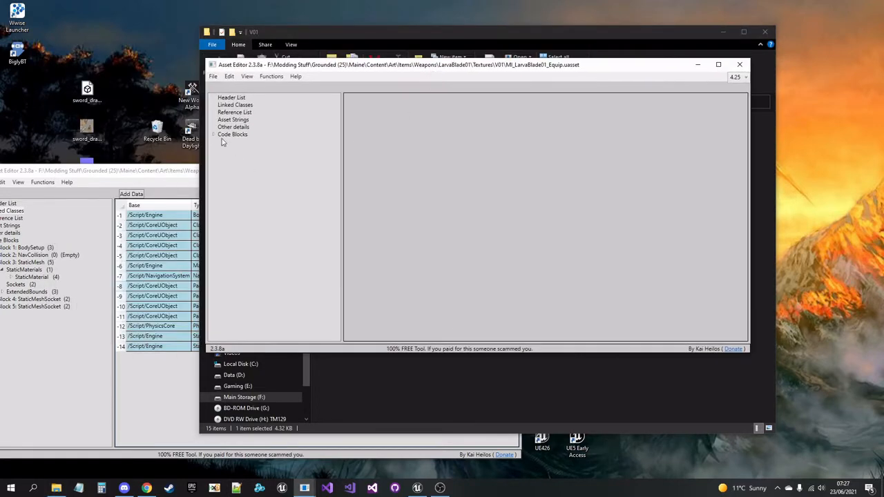
click(217, 134)
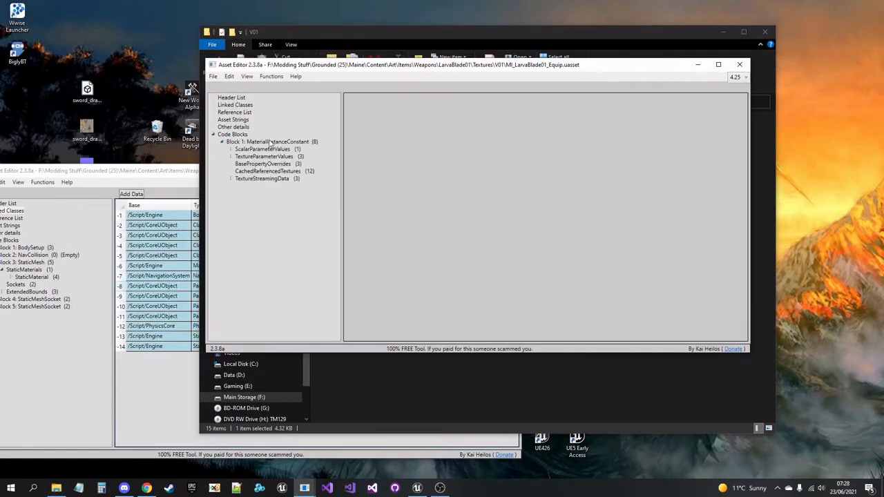
click(263, 156)
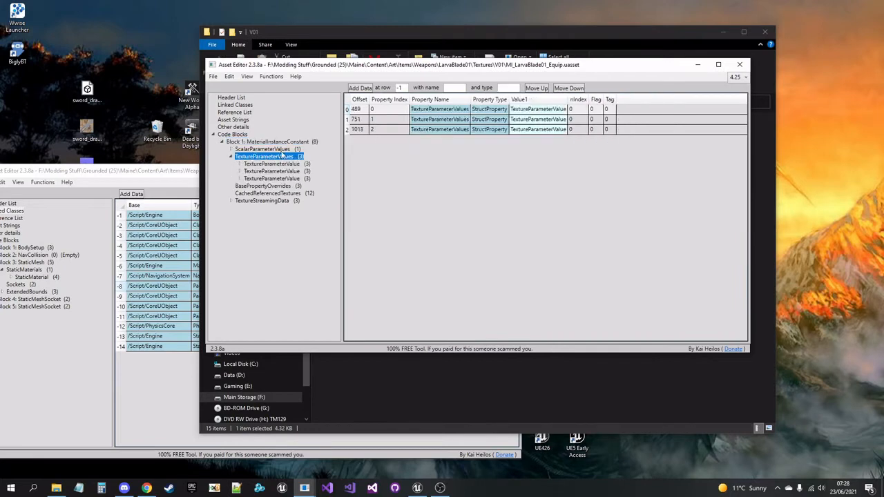
Step: Inspect all three texture parameters' info and LavaBlade01_V01 texture references in turn
click(270, 163)
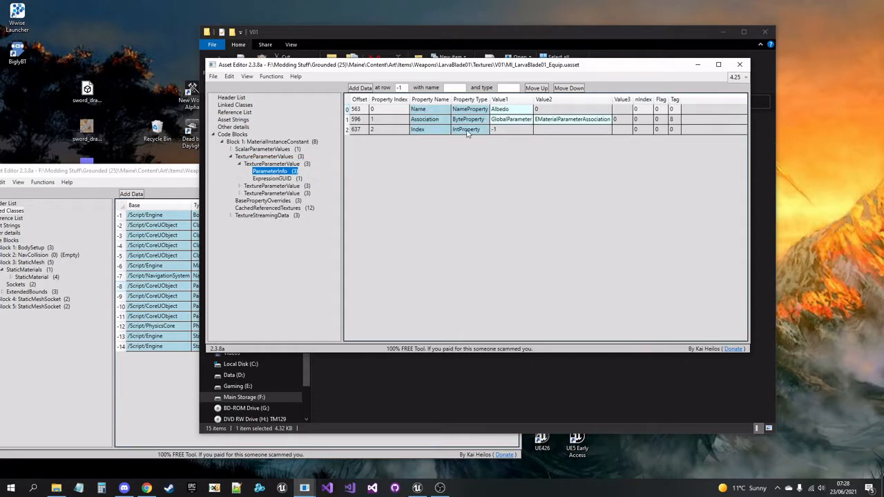
click(270, 163)
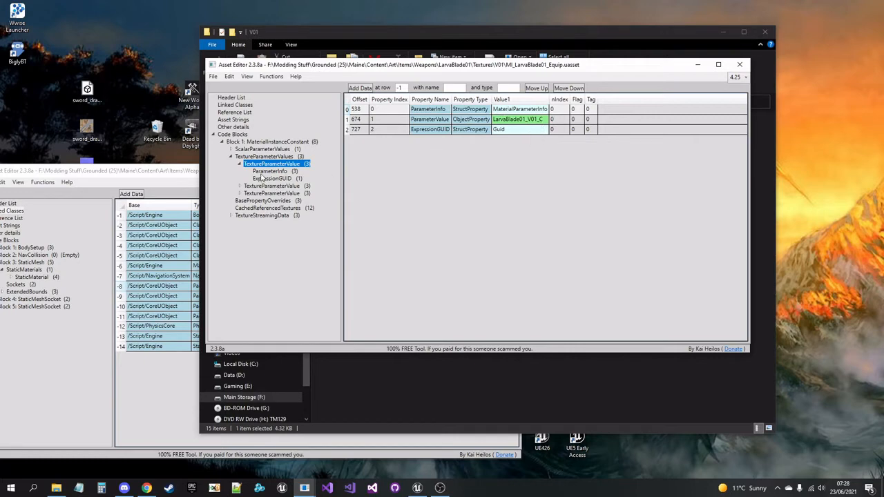
click(270, 194)
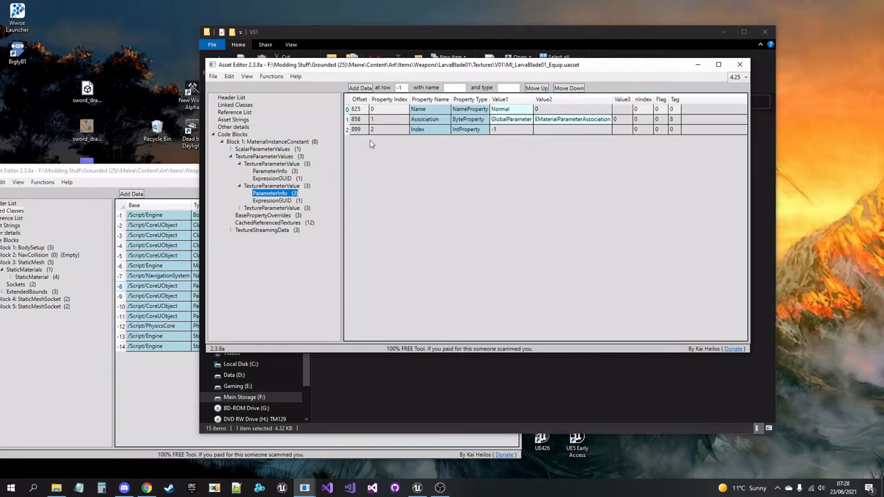
click(270, 185)
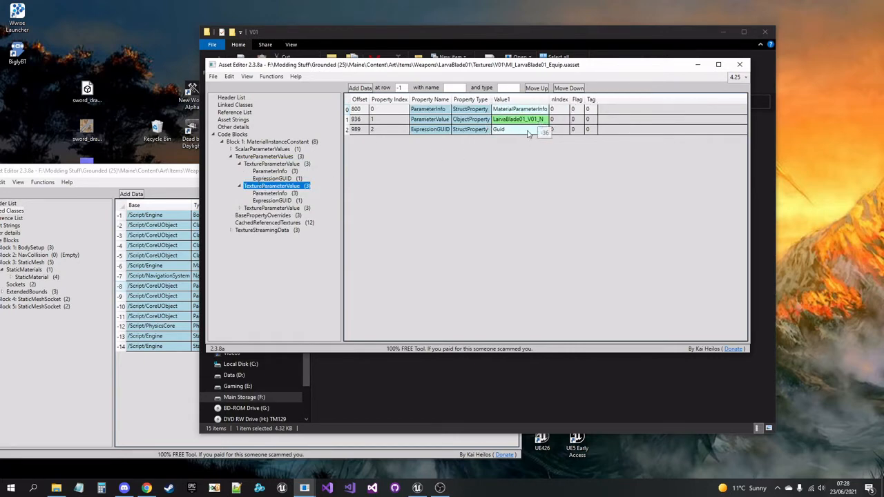
click(269, 215)
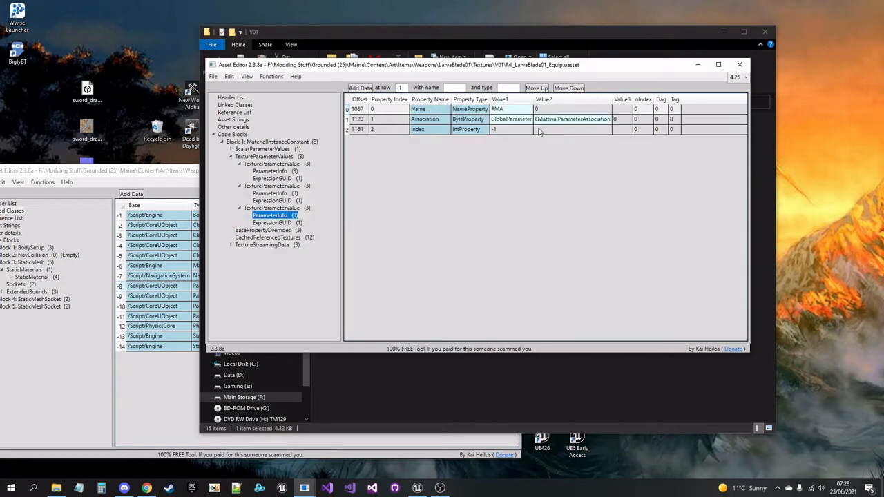
click(270, 207)
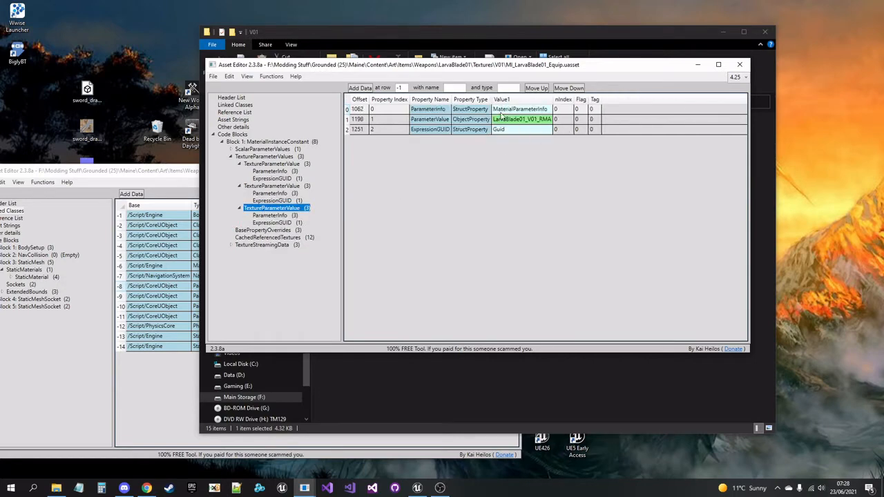
mouse_move(483, 76)
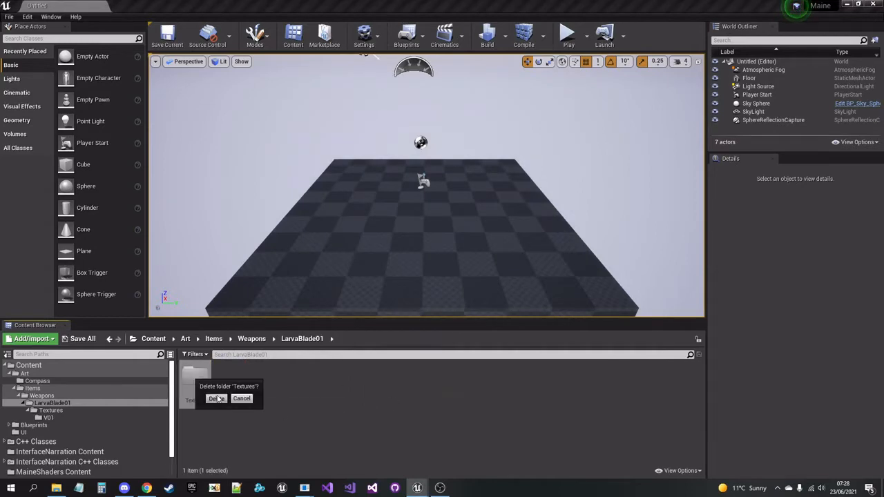
Step: Confirm deletion of the old Textures folder and bring up the Add/Import choices
click(216, 398)
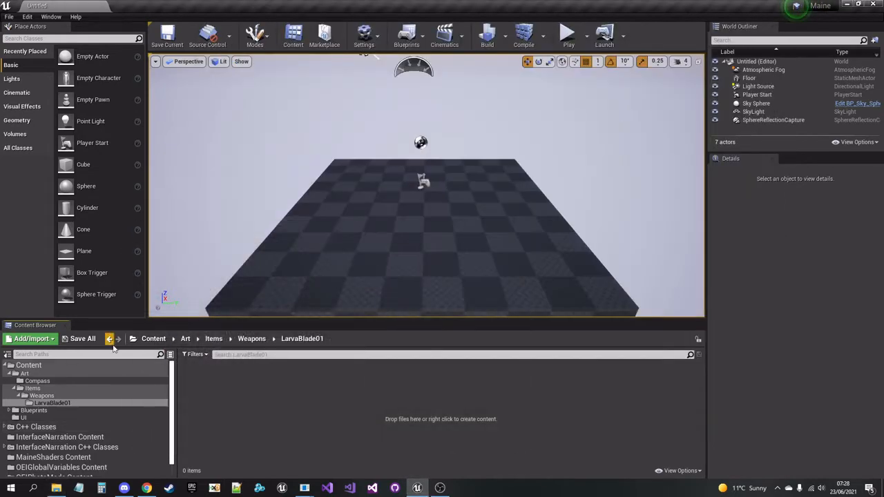
click(110, 339)
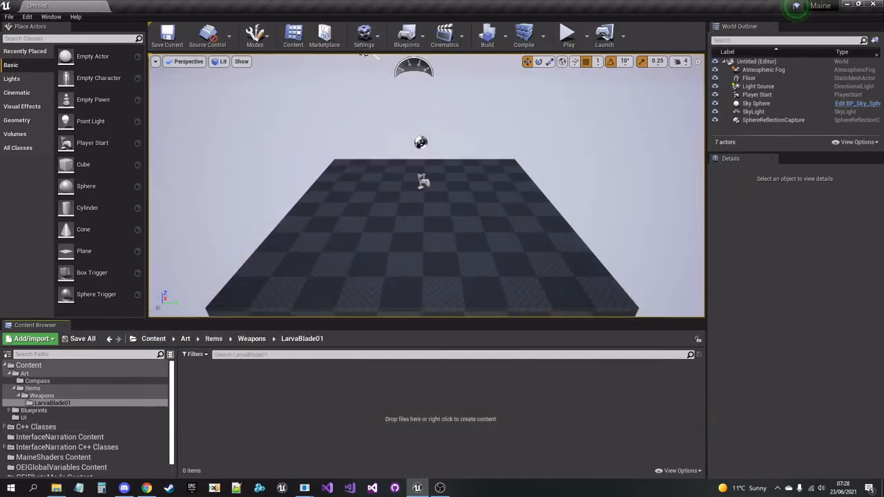
click(30, 339)
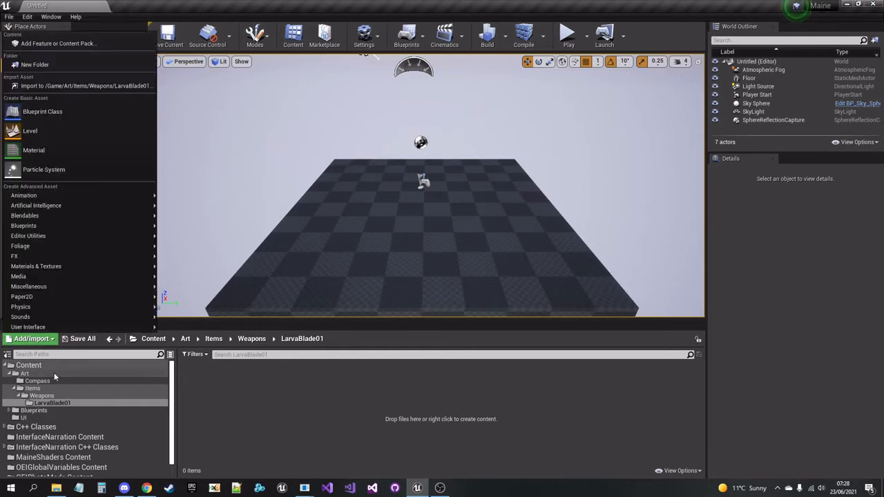
mouse_move(58, 43)
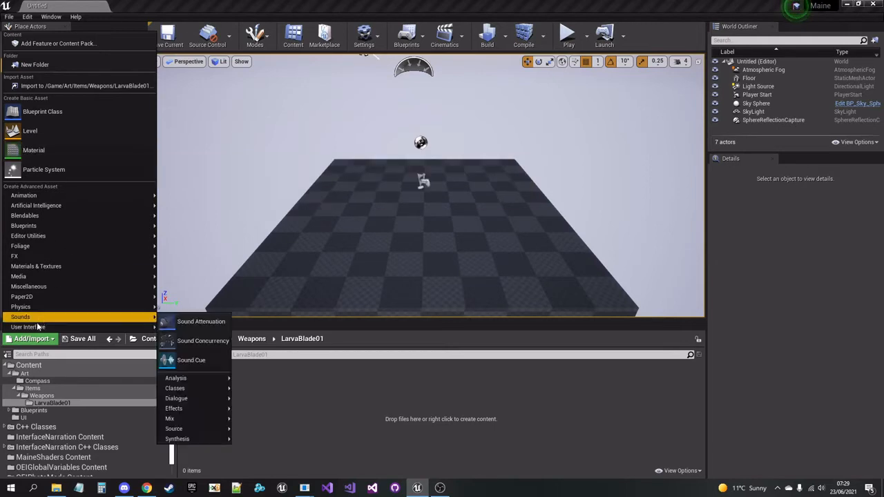
mouse_move(58, 43)
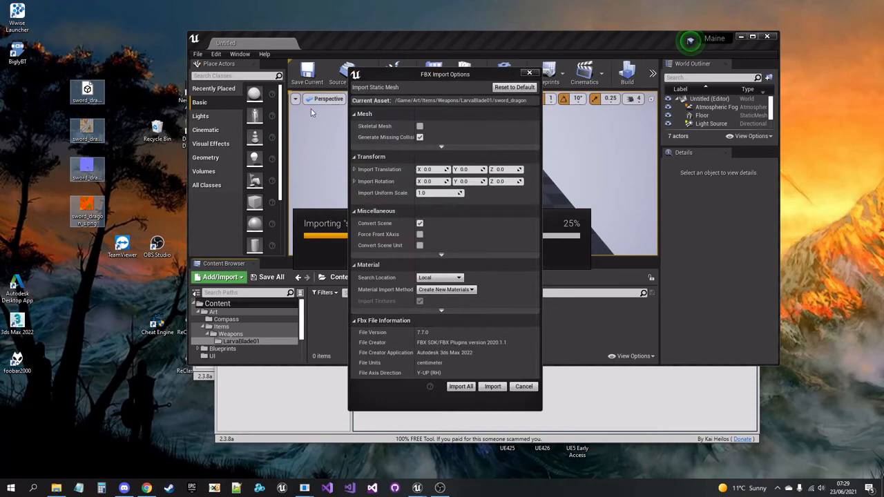
mouse_move(378, 210)
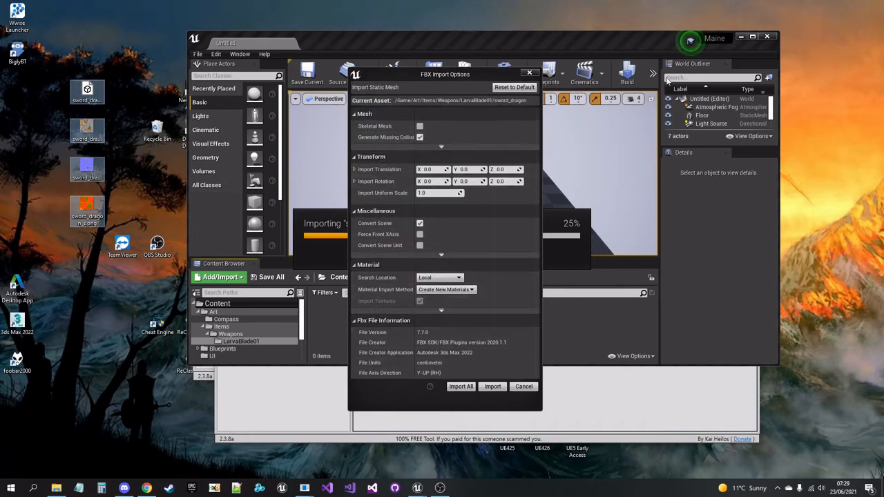
Step: Set Material Import Method to Do Not Create Material, keeping Import Textures on
click(447, 291)
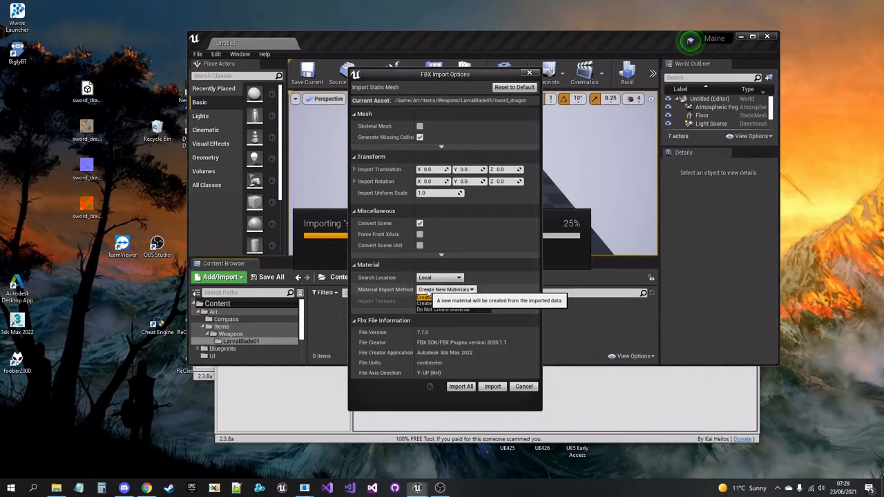
click(449, 309)
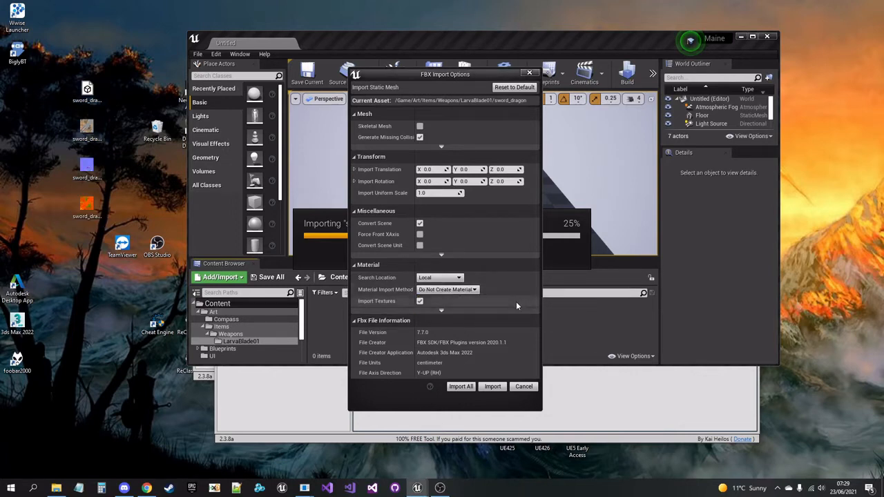
mouse_move(440, 277)
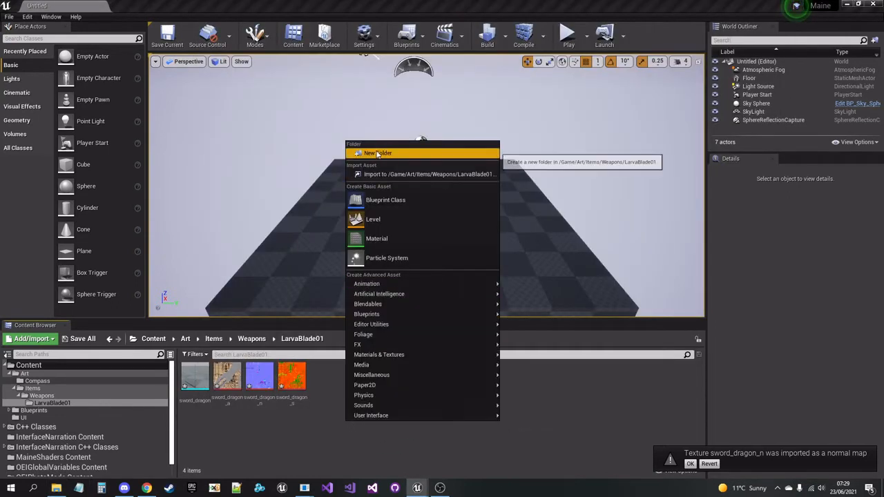
Step: Create Textures and V01 folders under LarvaBlade01 and move the imported textures in
click(379, 152)
text(Textures)
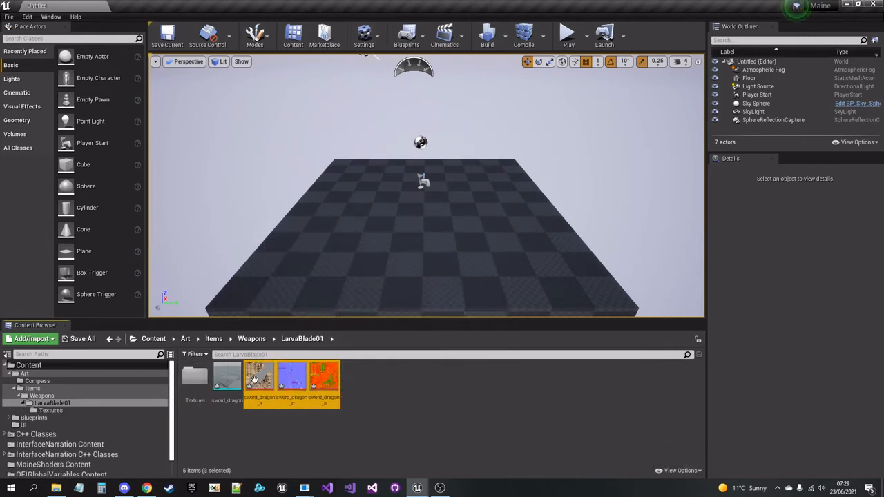
click(83, 339)
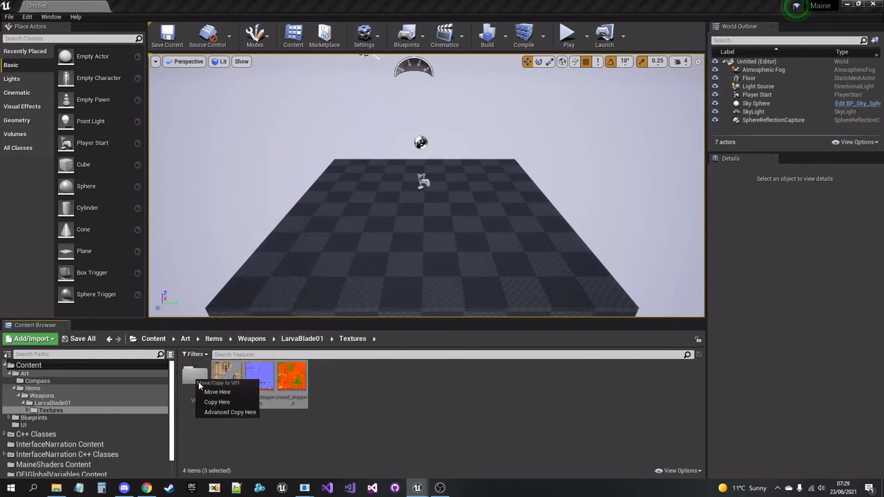
click(217, 392)
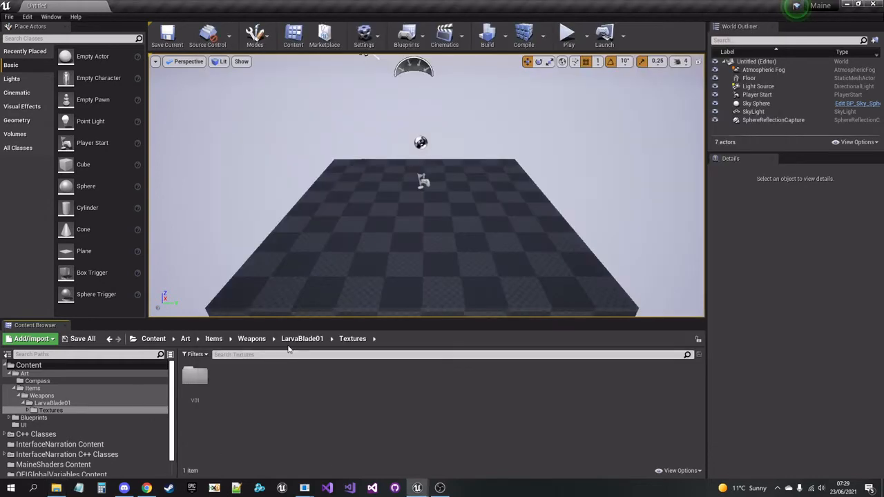
click(301, 338)
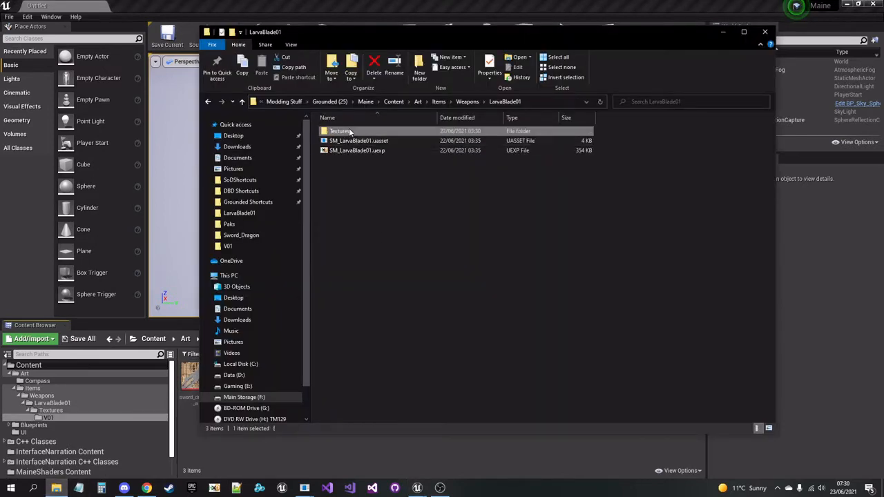
Step: Rename the three textures to the original LarvaBlade01_V01 names checked against the game files
double_click(340, 130)
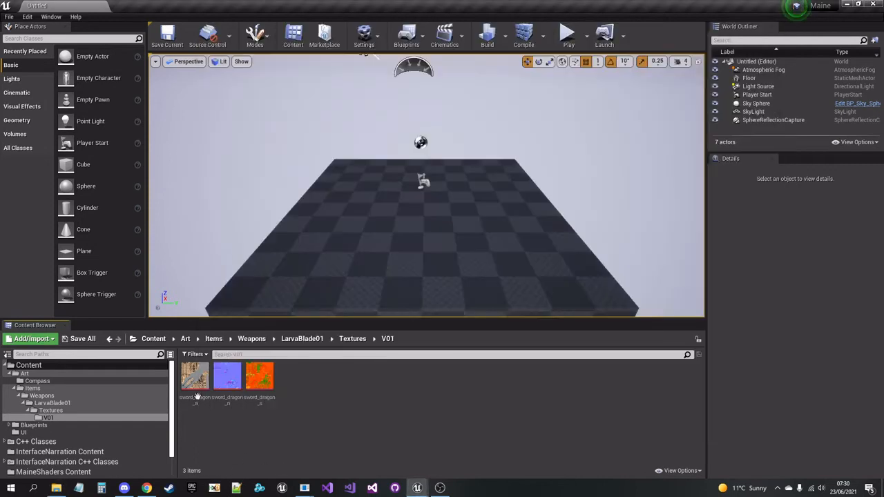
click(195, 376)
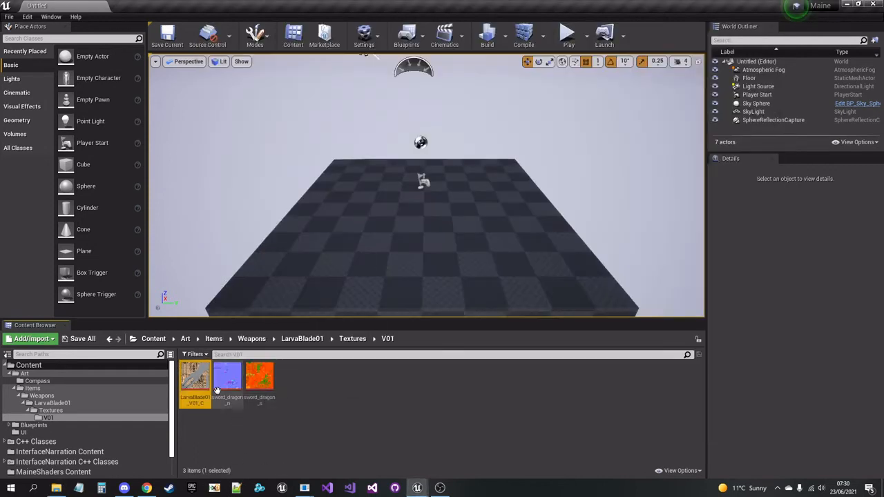
double_click(227, 376)
text(LarvaBlade01_V01_N)
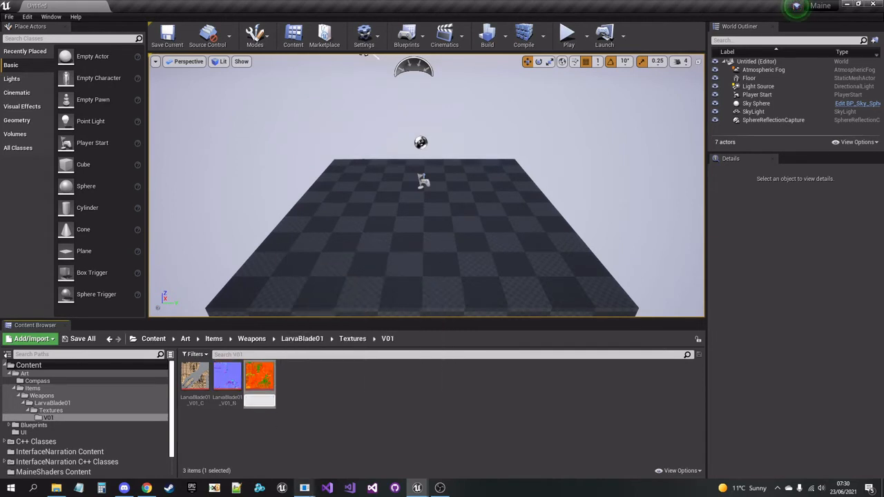
mouse_move(259, 384)
text(_V01_RMA)
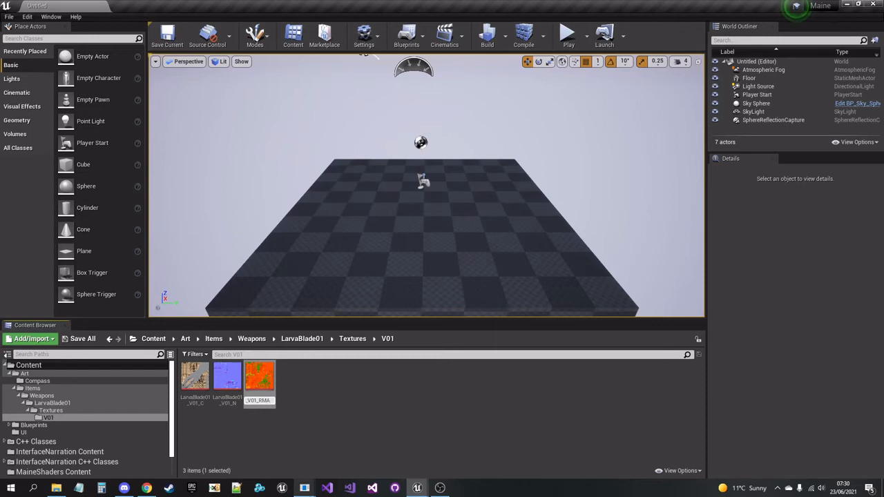
click(375, 403)
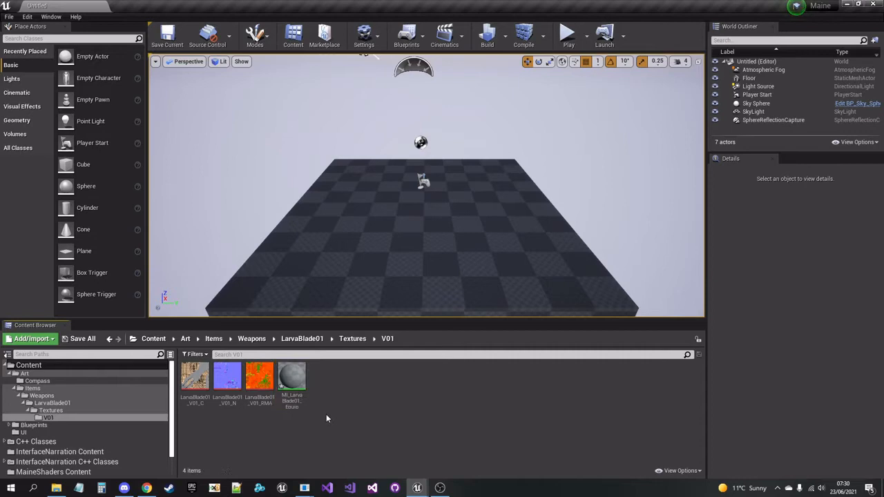
Step: Assign the lava blade material instance to SM_LarvaBlade01's Element 0 slot
click(301, 338)
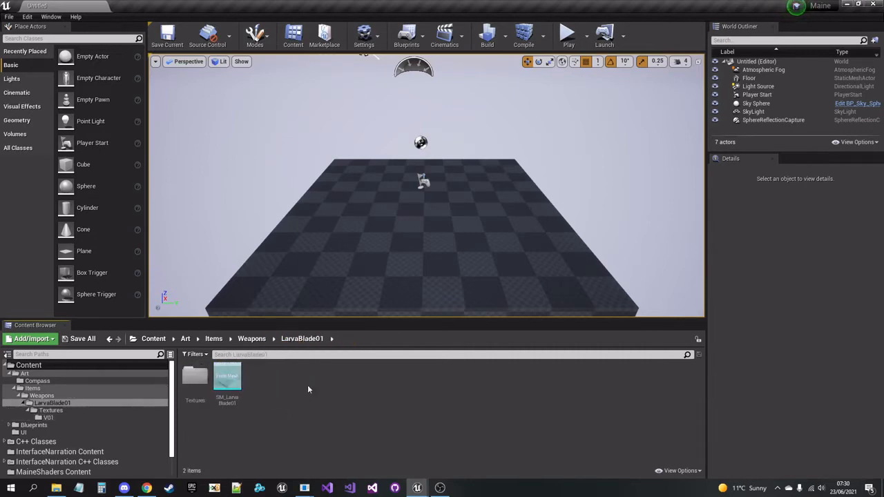
double_click(226, 380)
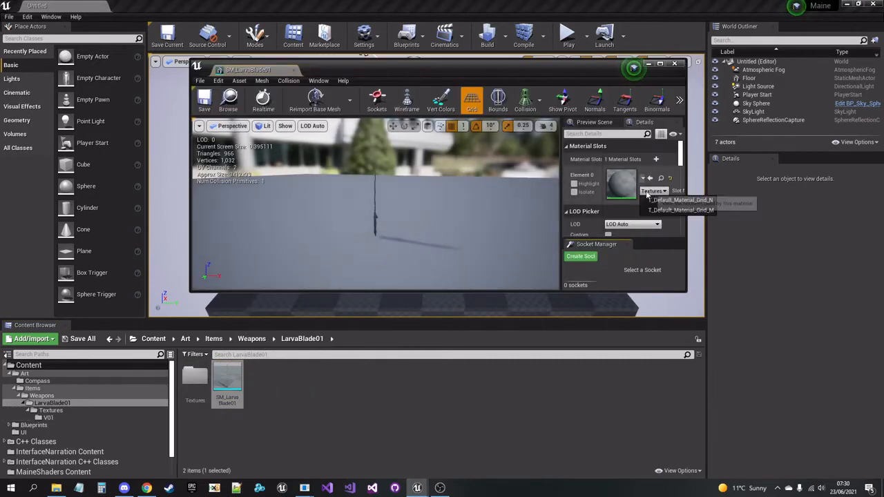
click(660, 63)
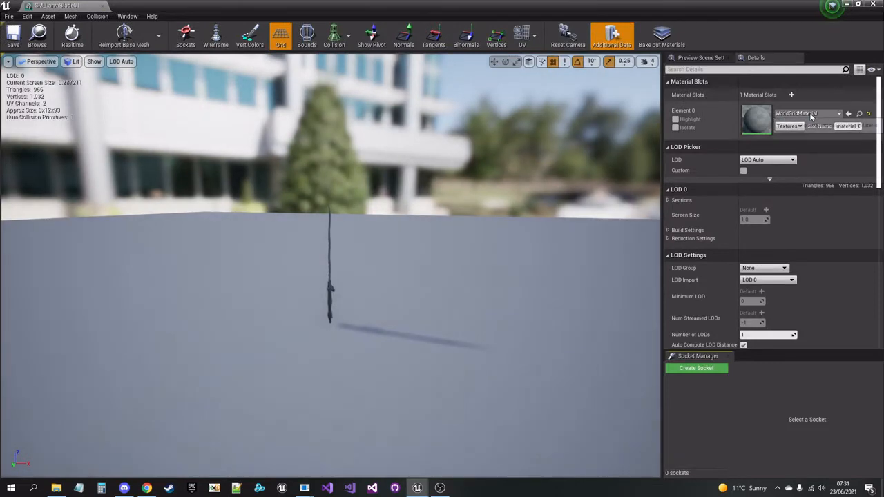
click(807, 113)
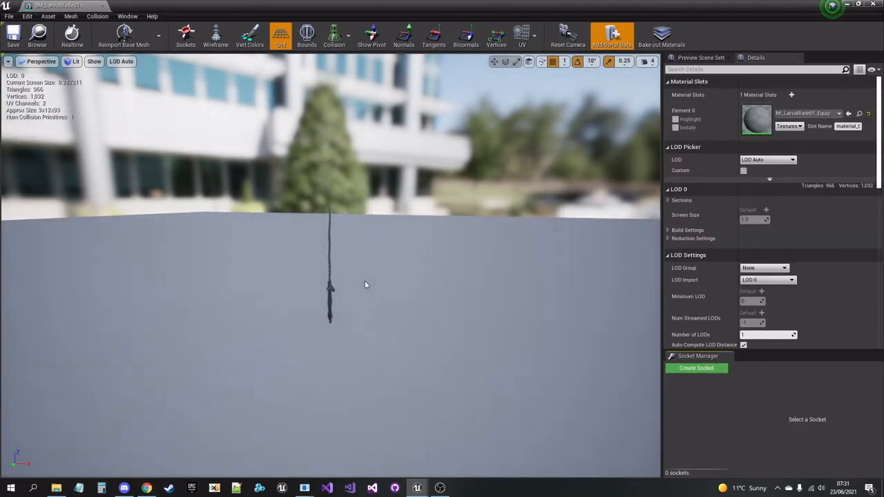
mouse_move(304, 488)
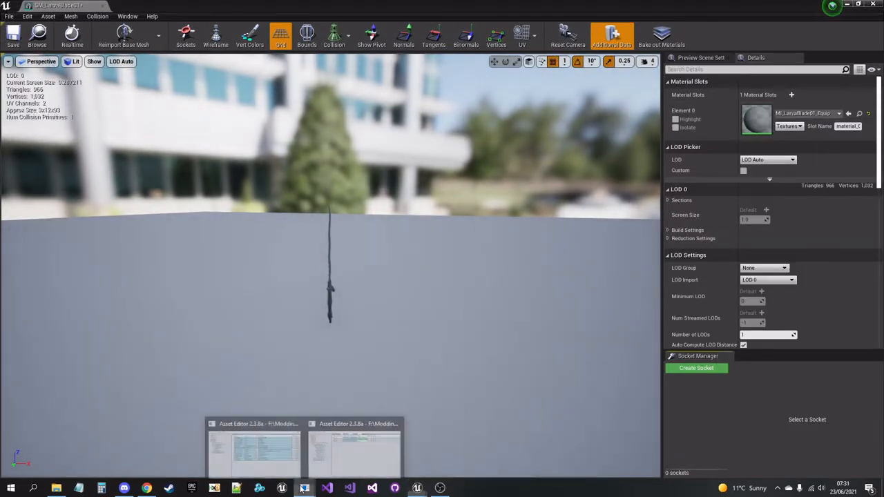
Step: Rename the material slot to match the original '...ide01_V01' name and save the mesh
click(304, 489)
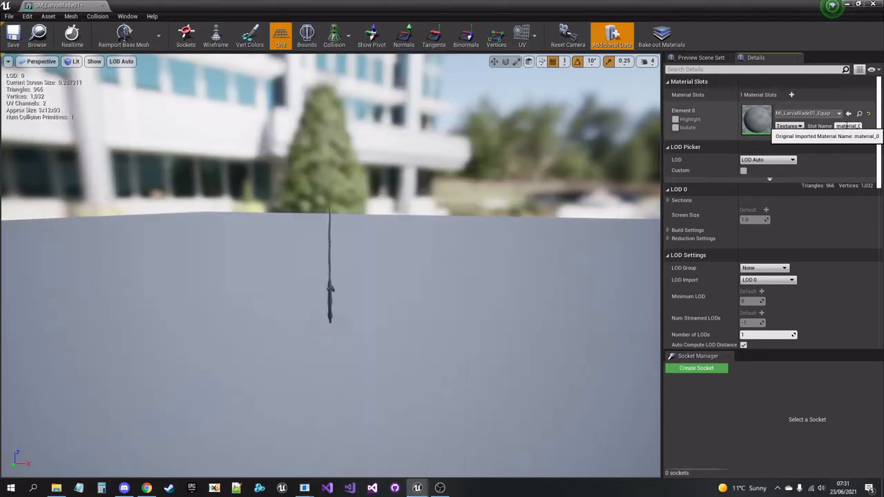
text(ide01_V01)
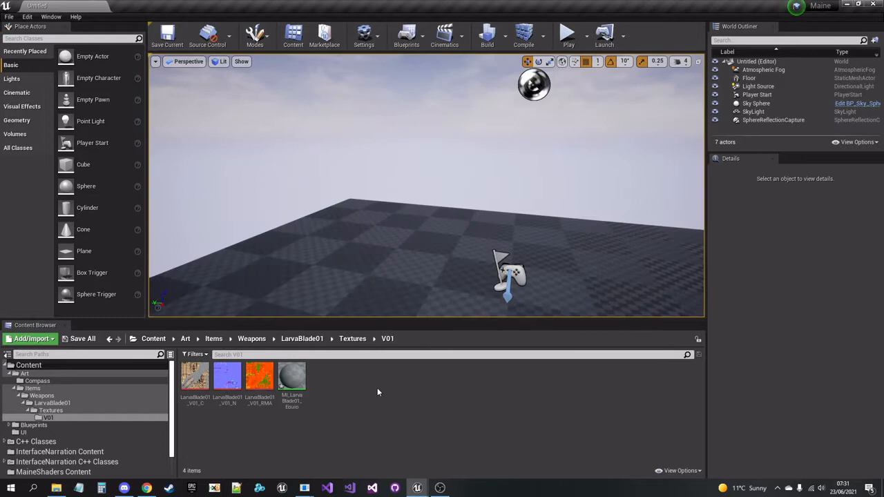
double_click(291, 375)
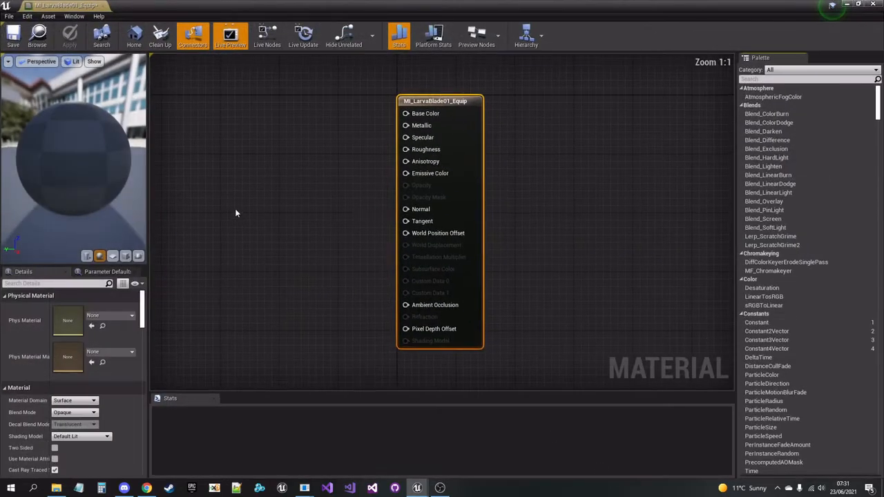
Step: Add three Texture Sample nodes with the sword textures wired to base colour, metallic, roughness, normal and AO, then save
text(textu)
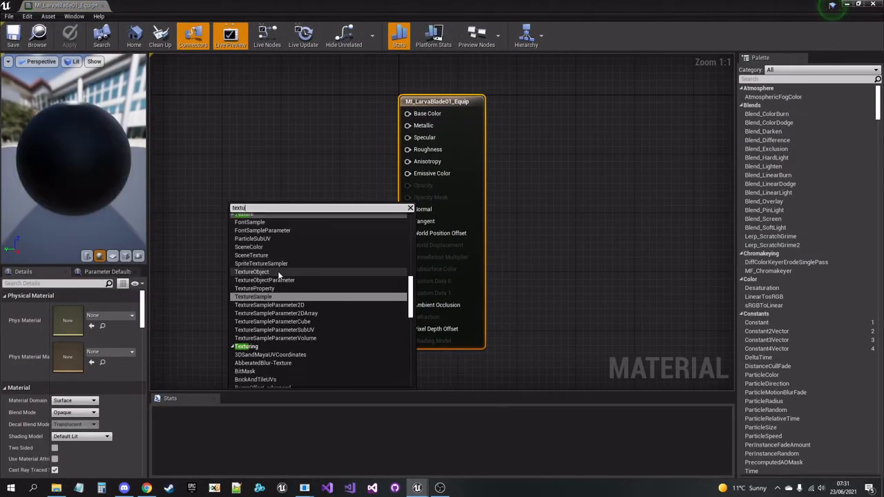
click(253, 296)
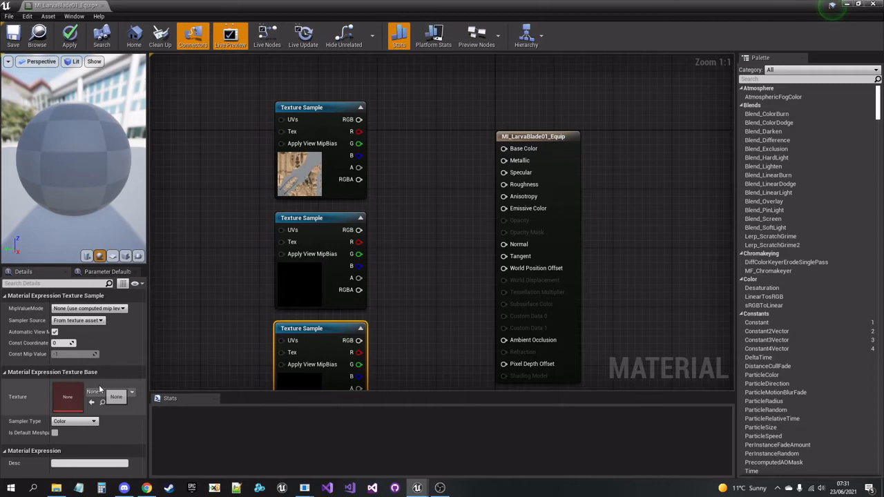
click(131, 392)
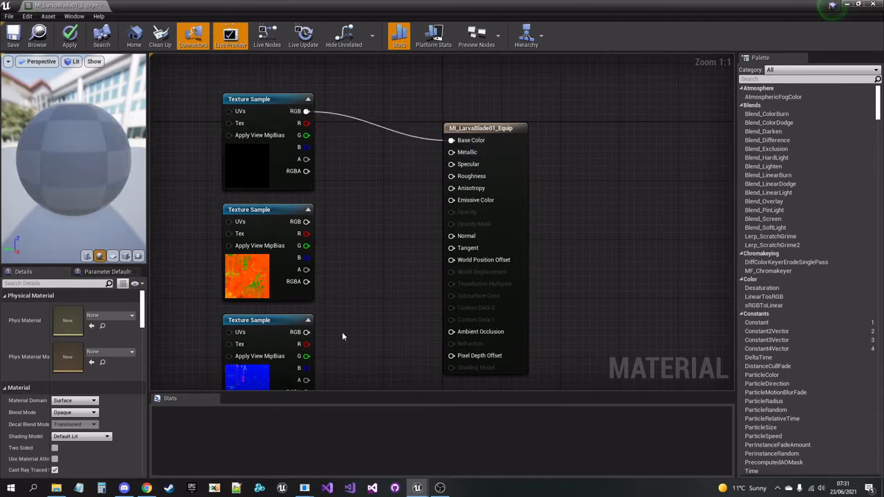
drag(307, 232, 453, 237)
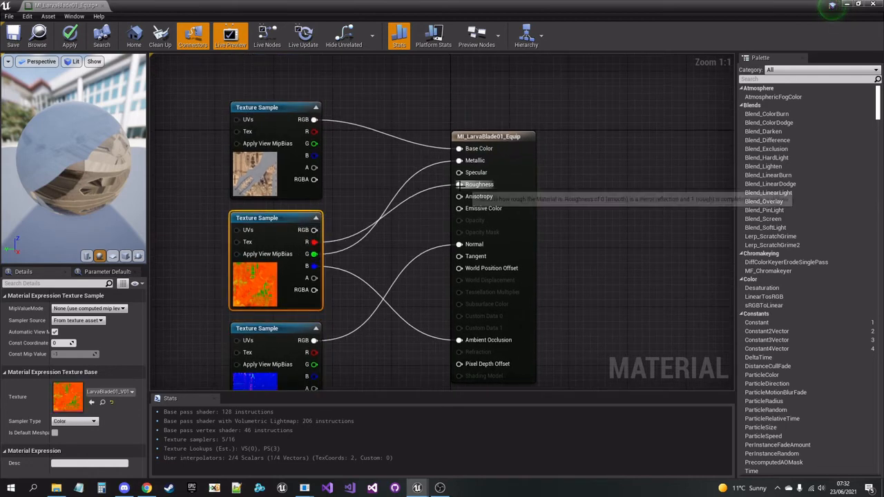
mouse_move(489, 340)
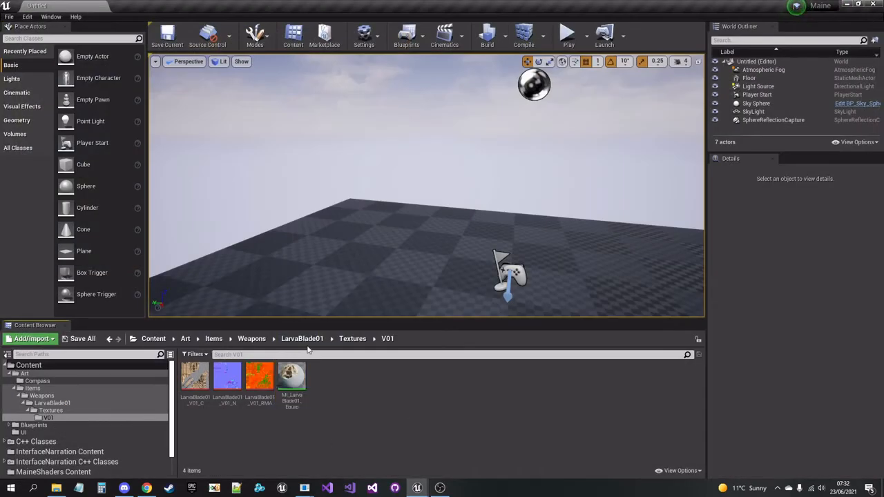
double_click(292, 376)
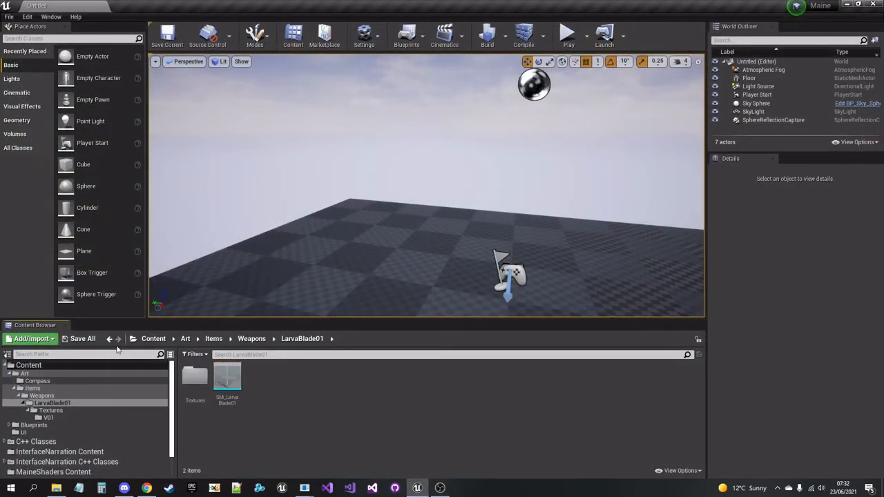
Step: Run File > Cook Content for Windows until cooking completes
click(8, 16)
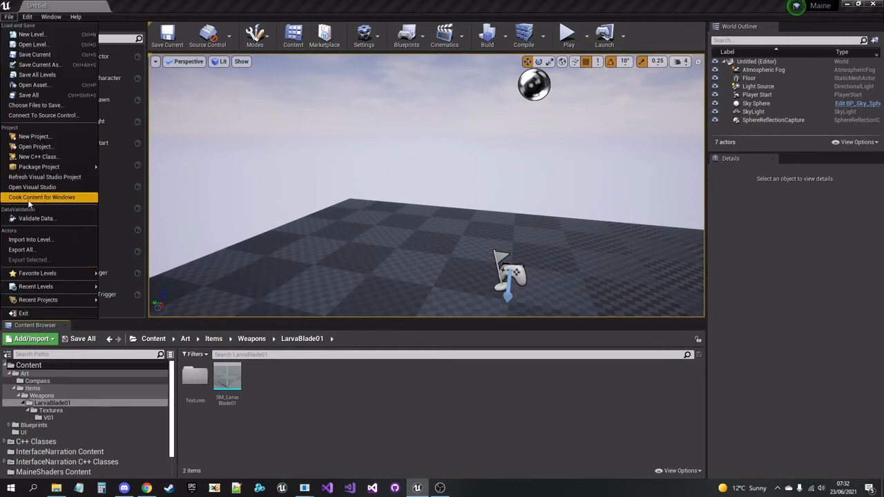
click(42, 196)
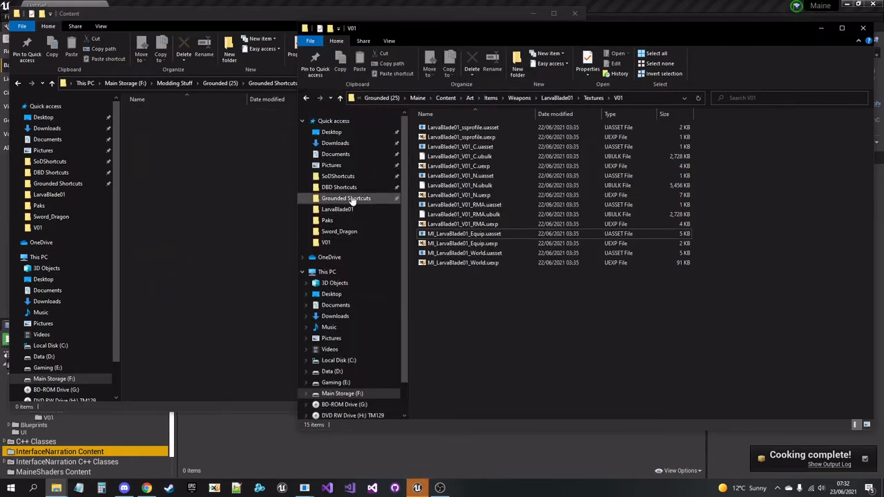
Step: Browse to Maine\Saved\Cooked\WindowsNoEditor\Maine\Content and copy the cooked Art folder
click(345, 199)
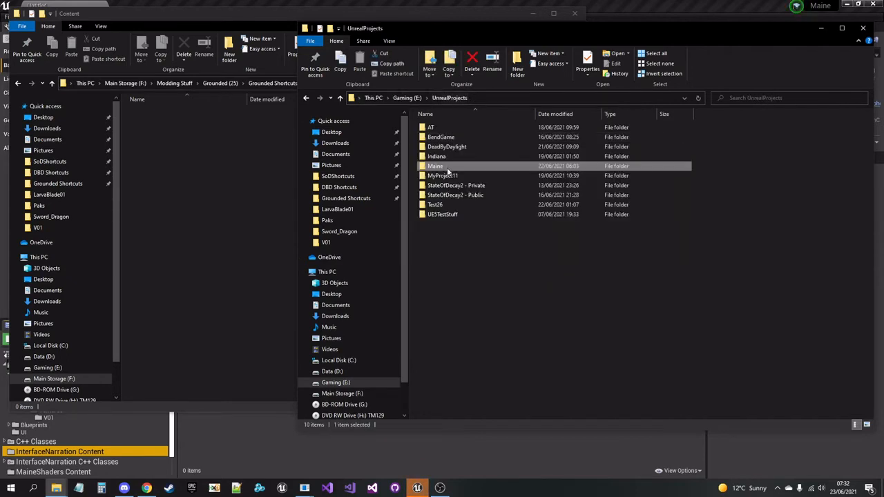
double_click(435, 166)
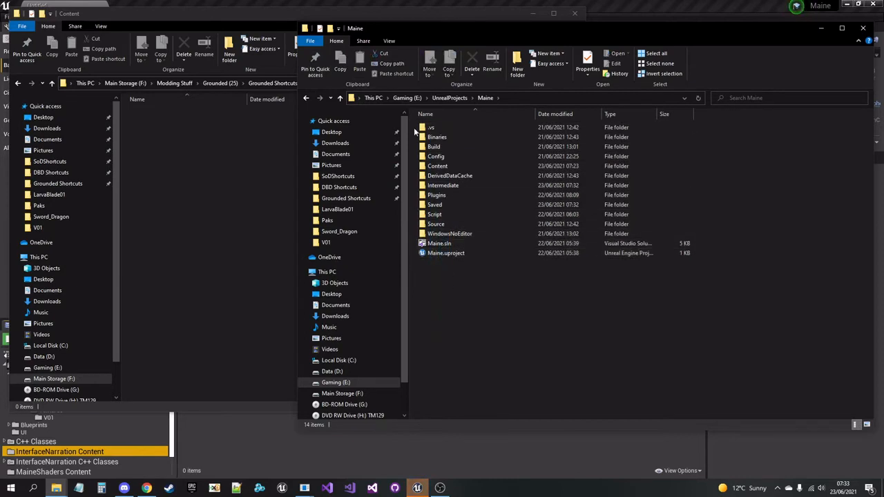
click(436, 165)
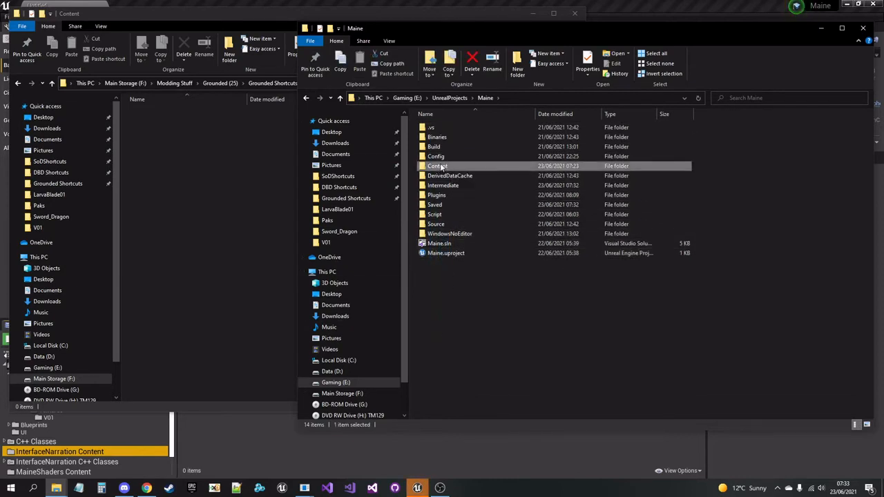
click(434, 205)
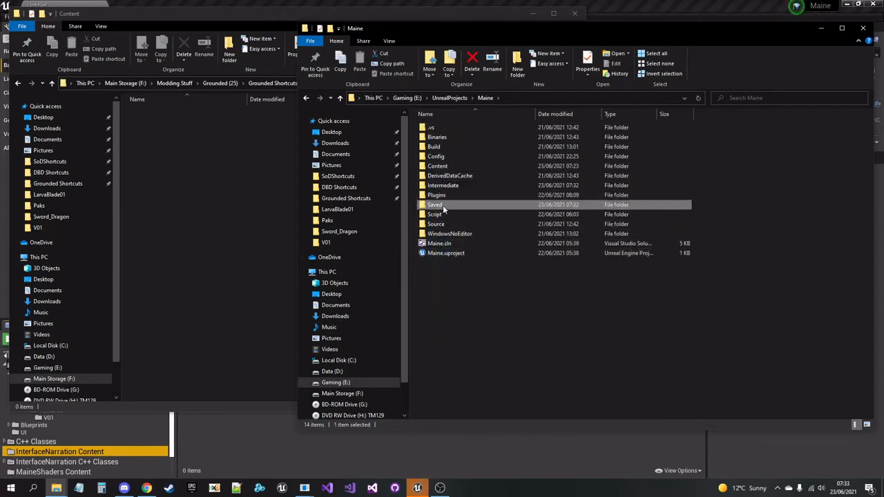
double_click(434, 204)
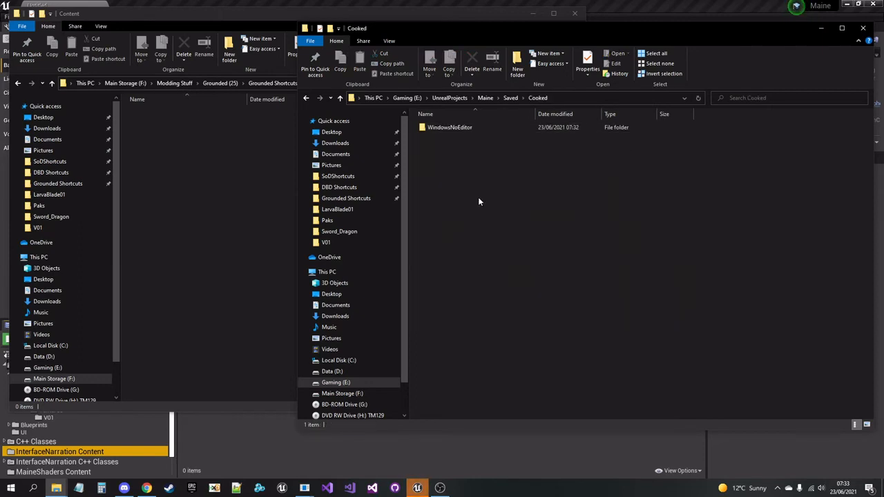
double_click(450, 127)
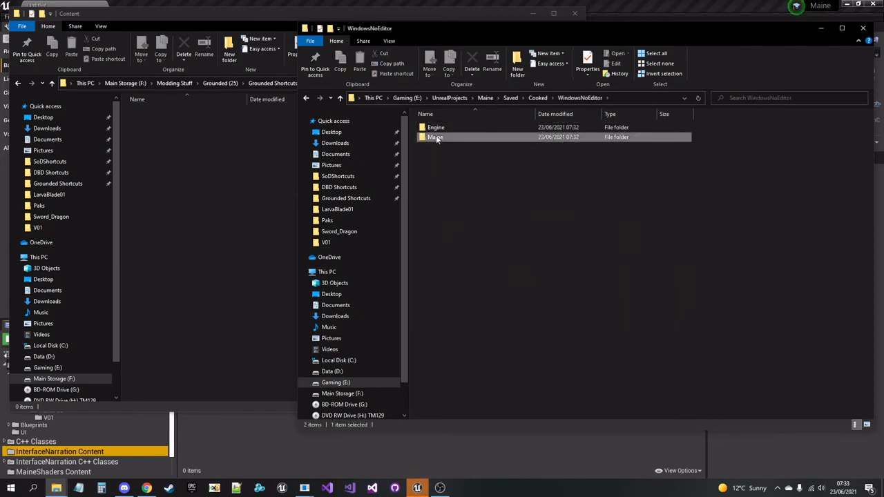
double_click(435, 137)
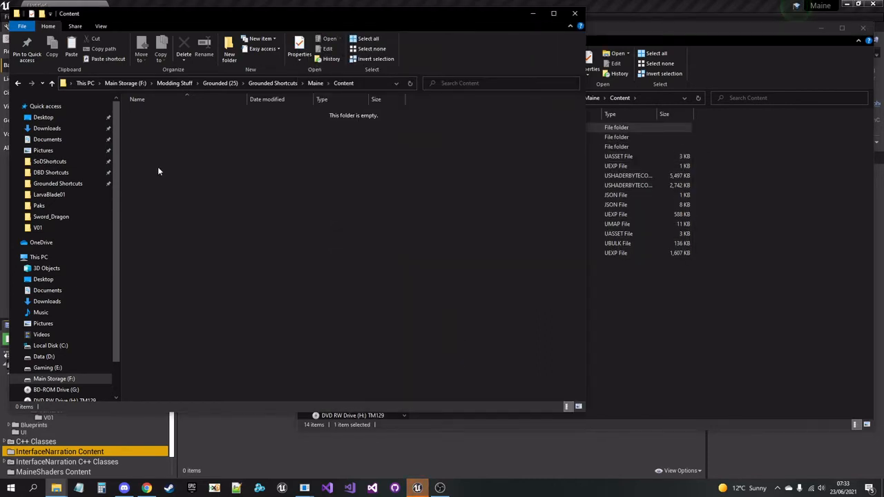
Step: Paste Art into the mod's Content folder and check LarvaBlade01's mesh files and V01 textures
click(230, 49)
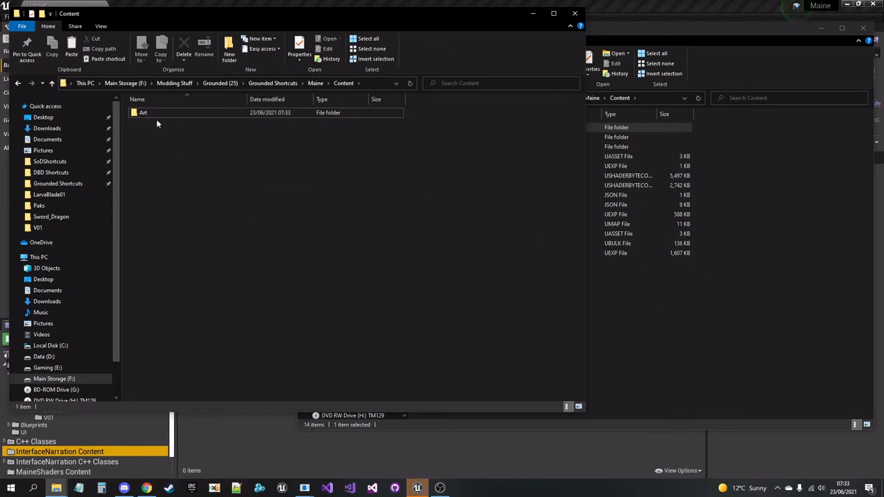
double_click(144, 112)
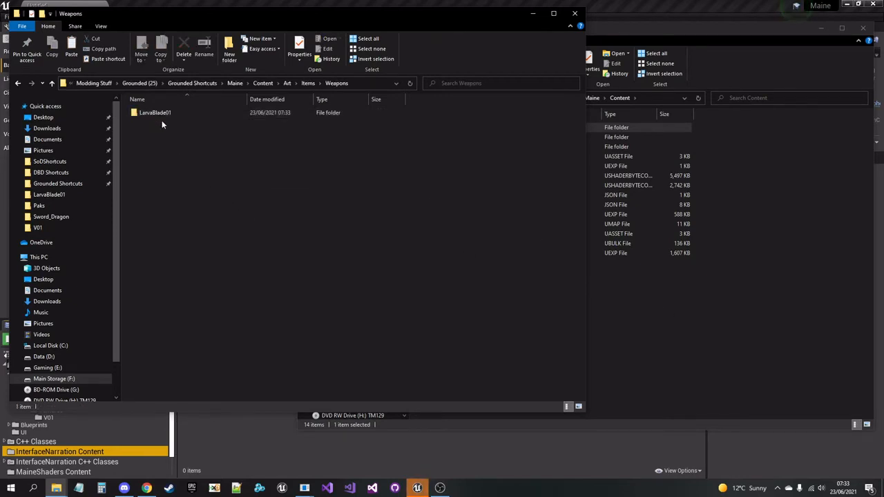
double_click(155, 113)
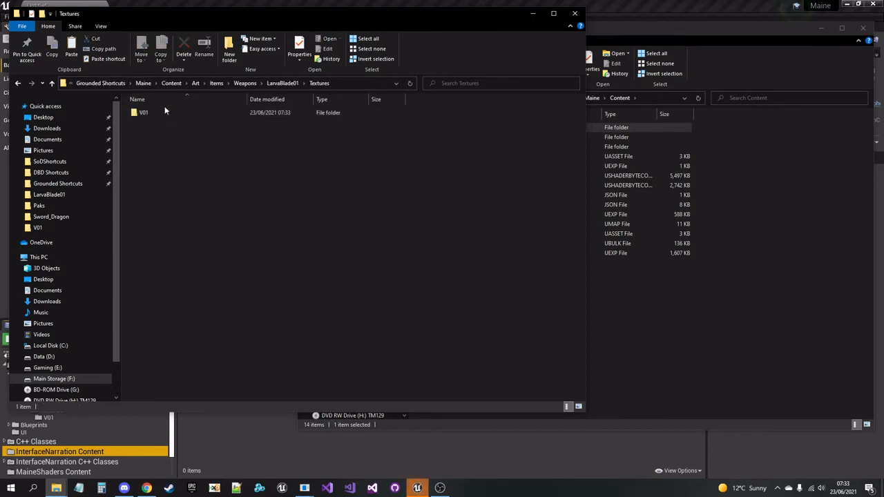
double_click(144, 112)
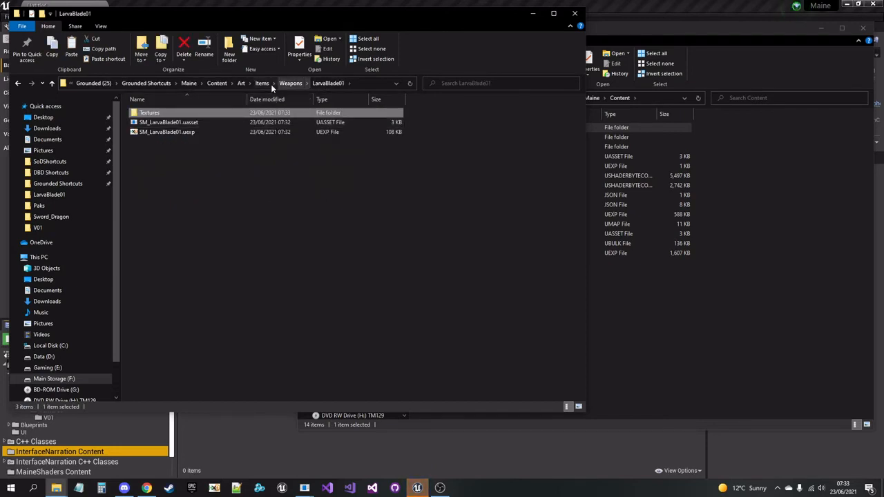
click(304, 489)
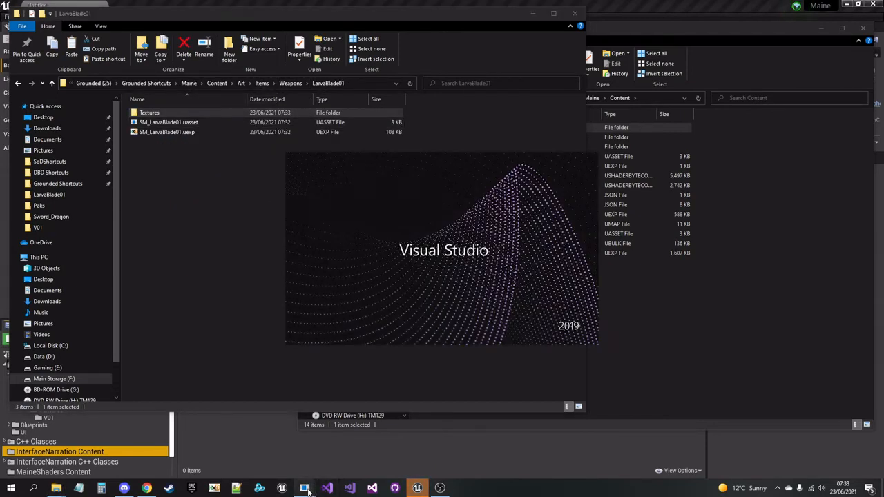
Step: Create the mod's pak file from the folder in UAssetGUI and confirm the creation message
click(326, 489)
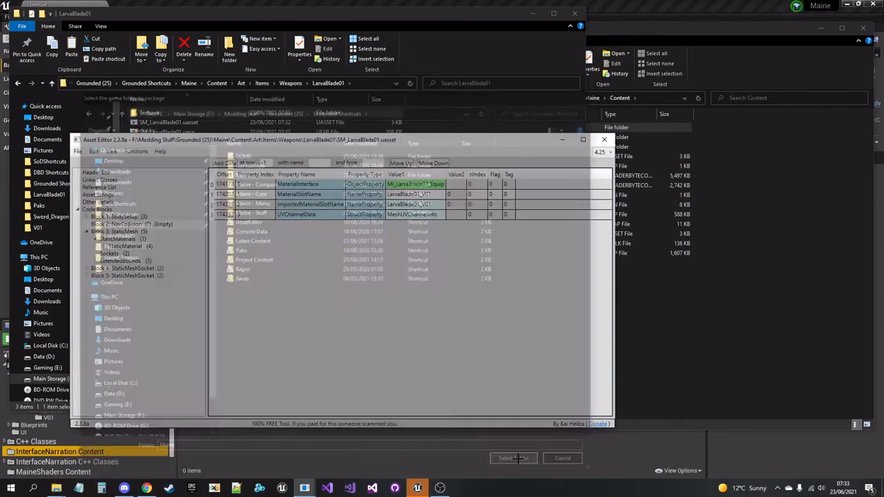
click(514, 459)
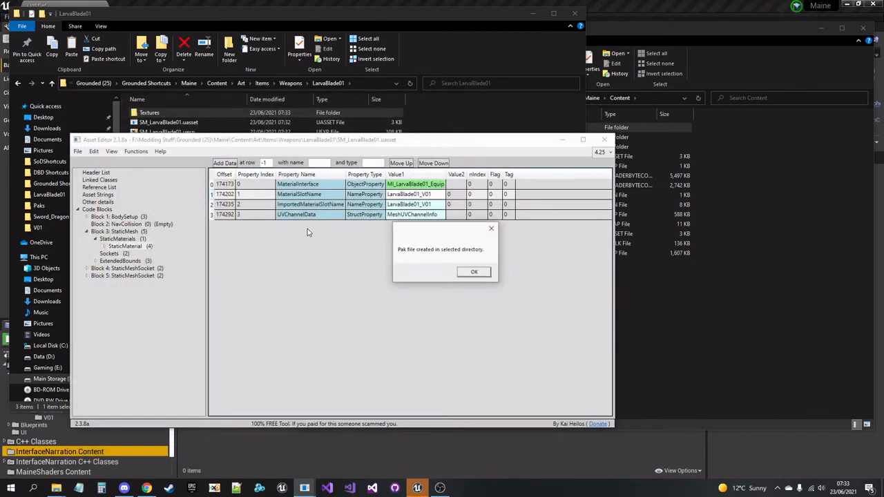
click(474, 271)
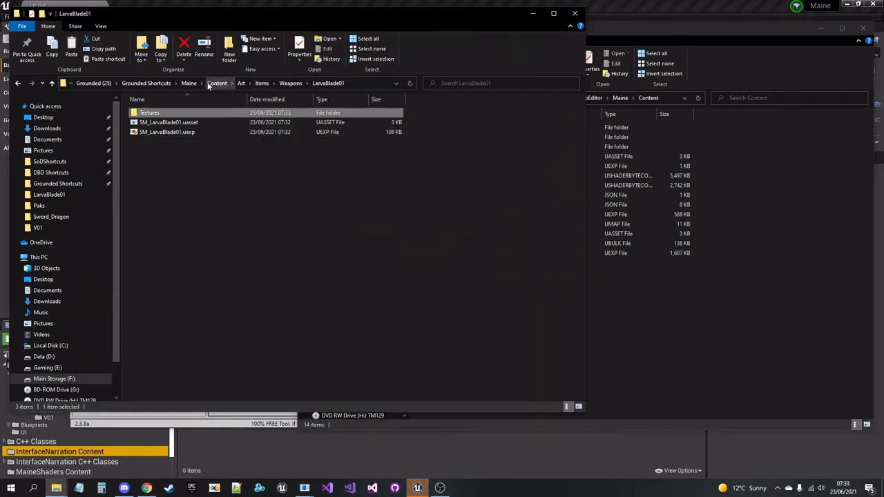
Step: View the new .pak in the Maine folder, then browse to the game's local Saved Paks folder
click(315, 83)
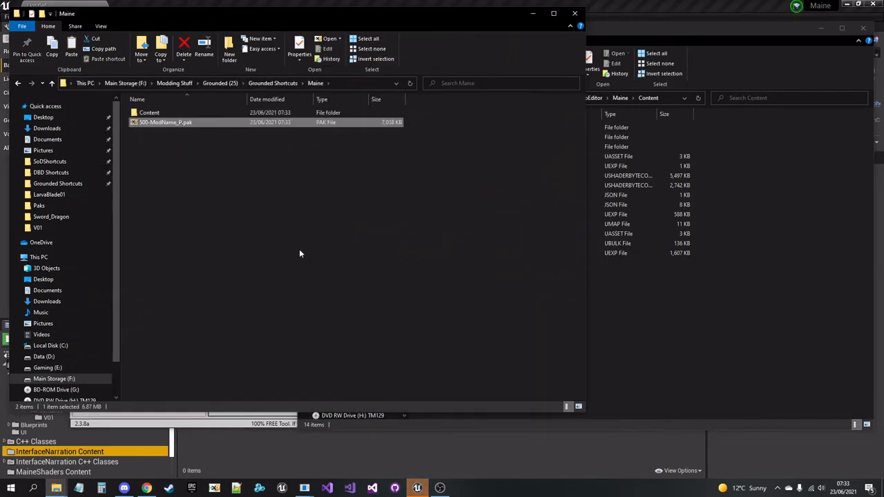
click(273, 83)
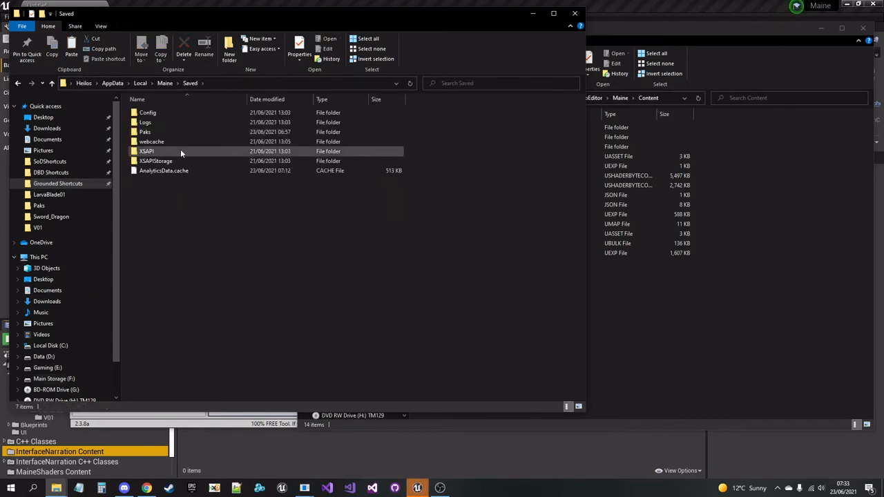
double_click(145, 132)
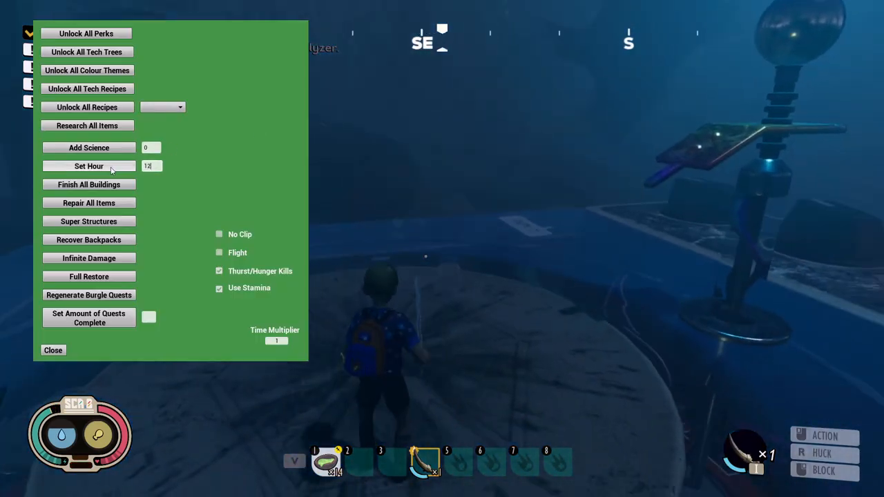
Step: Use the cheat menu's Set Hour to switch the world from night to daylight
click(88, 166)
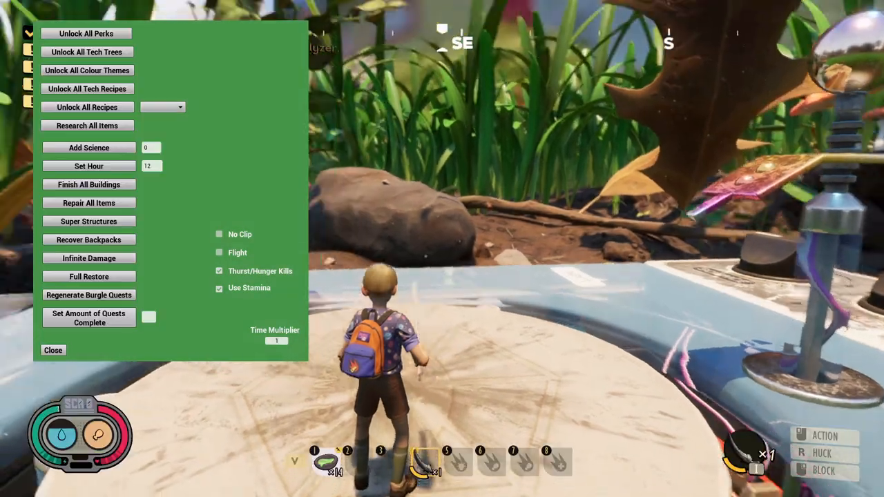